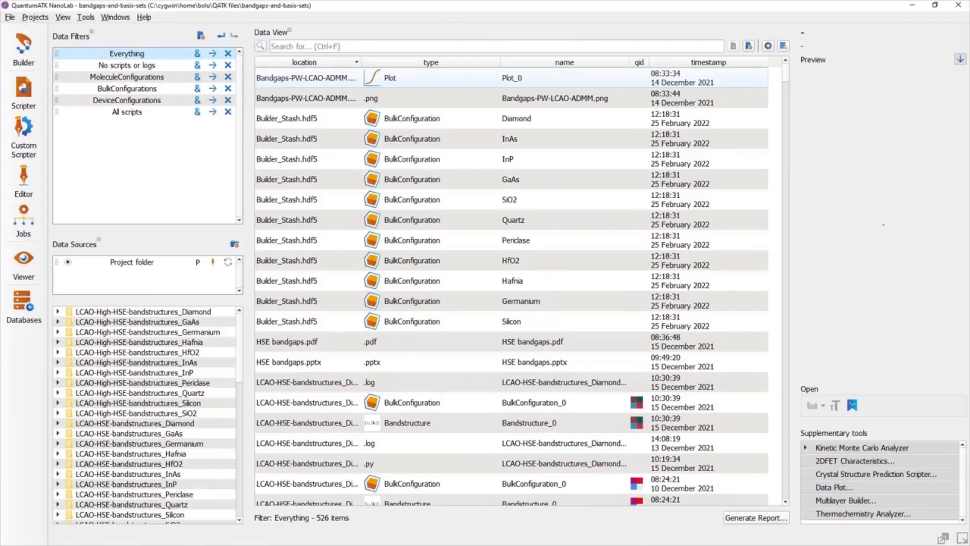
Sort the data list by its column headers and reach the Column settings.
left_click(303, 61)
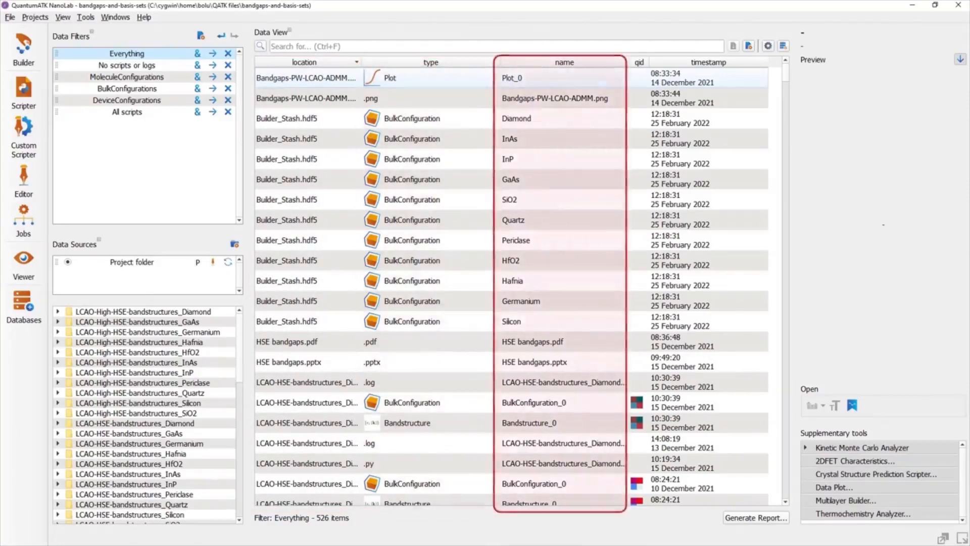
left_click(708, 62)
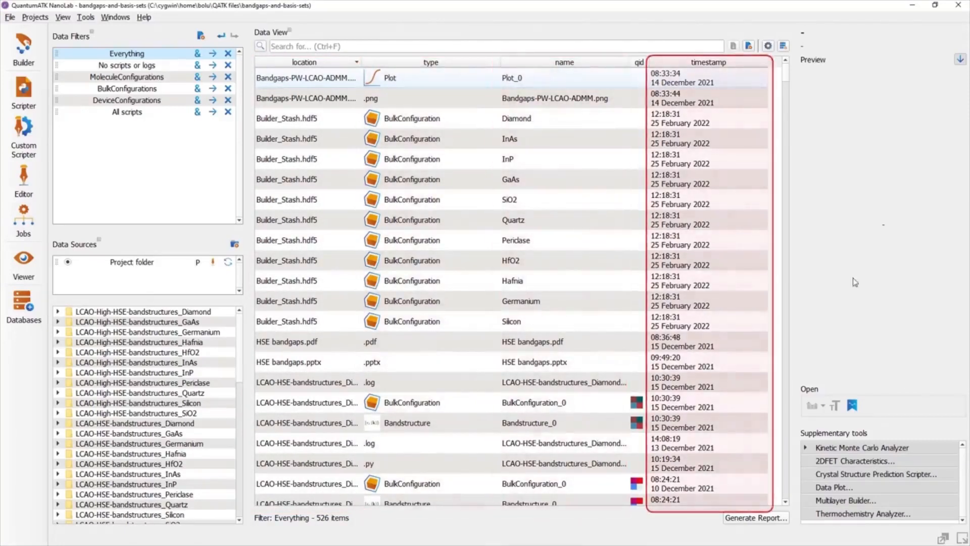
left_click(782, 45)
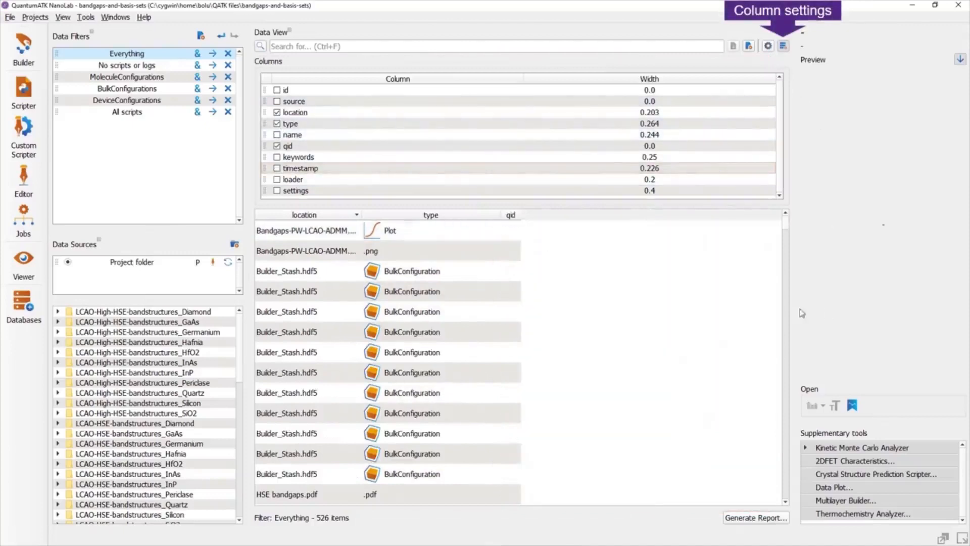
Re-enable the name column and widen the location column to 0.211.
left_click(277, 134)
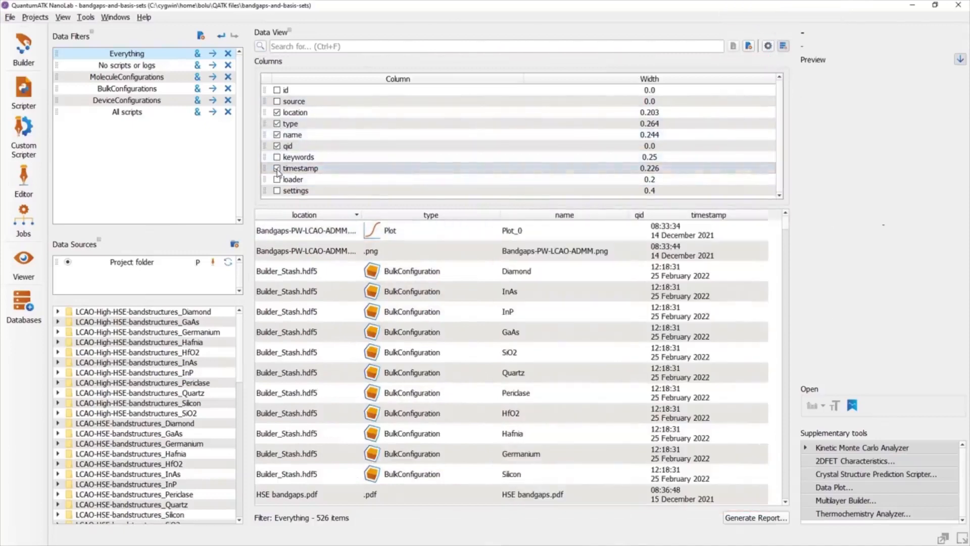
double_click(649, 112)
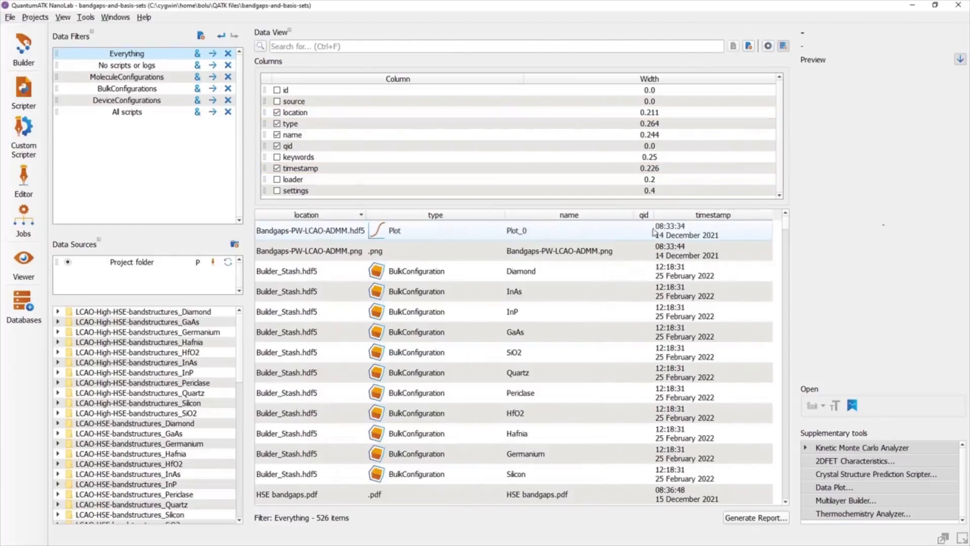
mouse_move(935, 224)
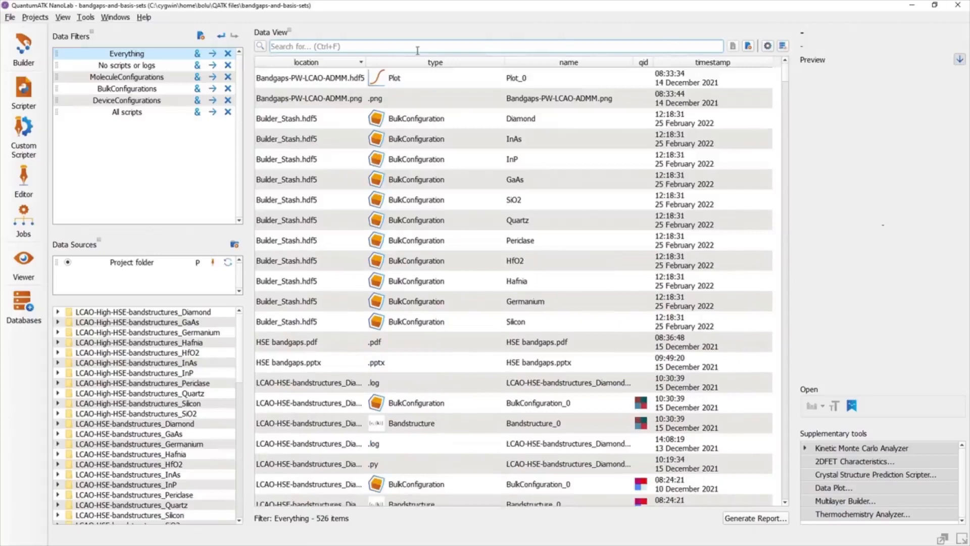
Search the data list for the keywords mdtr and bu, then clear the search.
type("mdtraj")
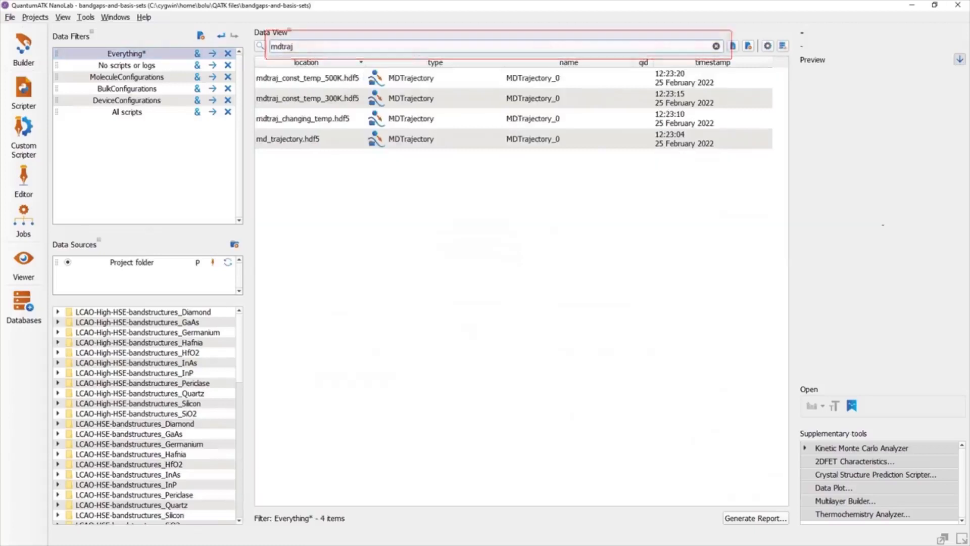
type("bulkconf")
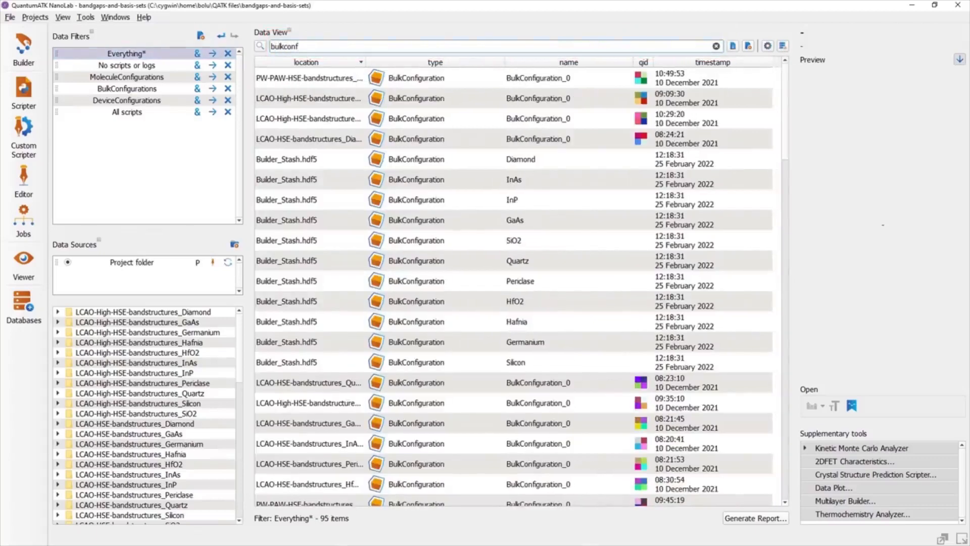
left_click(715, 45)
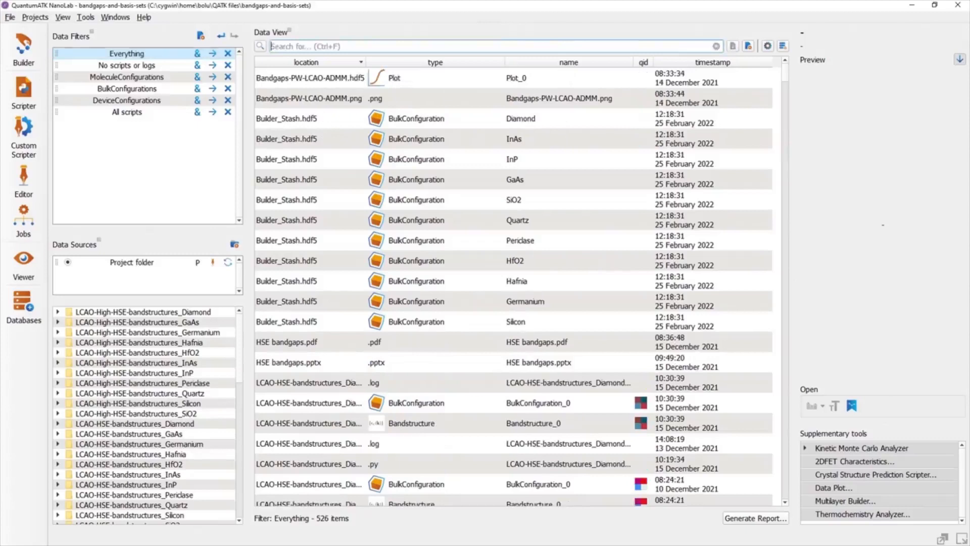
Search for stash, erase it, and filter the list to the 46 items matching diamond.
type("stash")
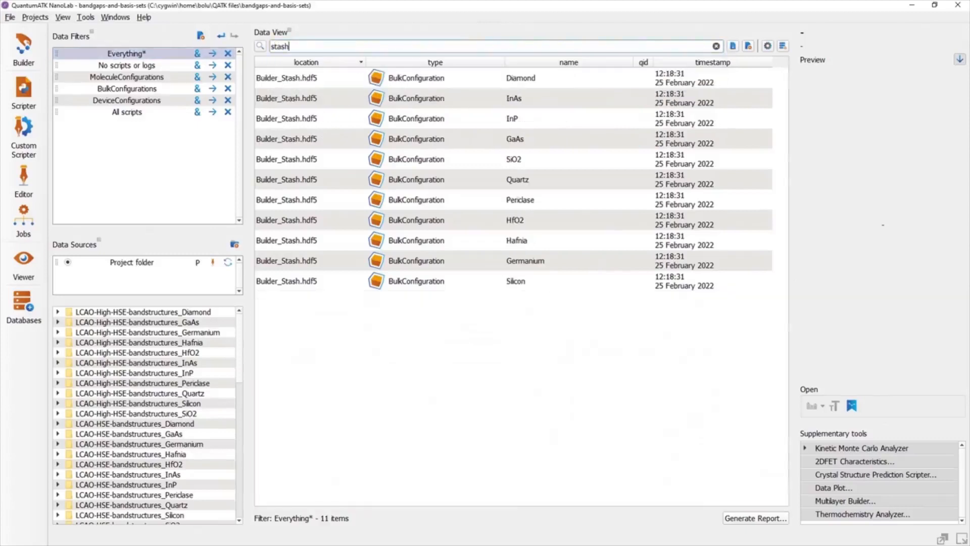
key("BackSpace")
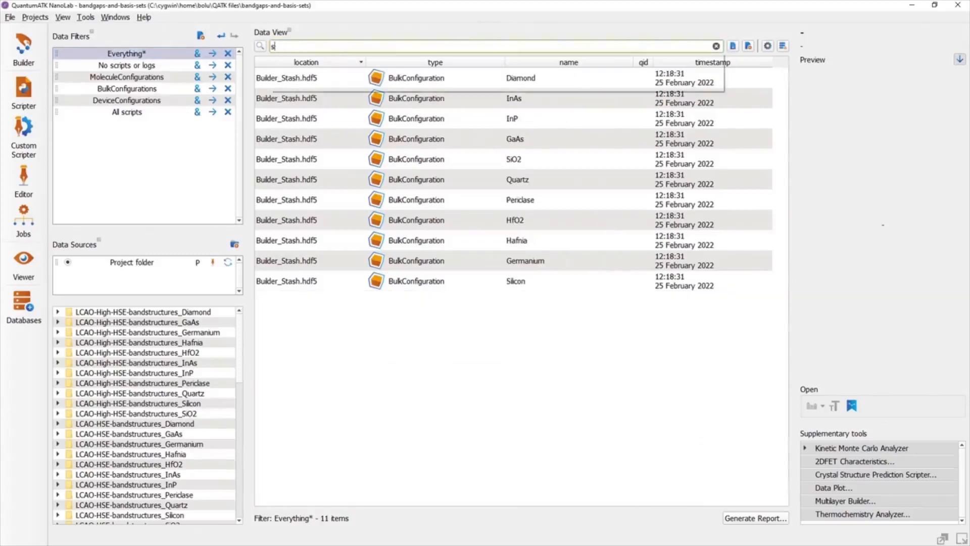
type("diamond")
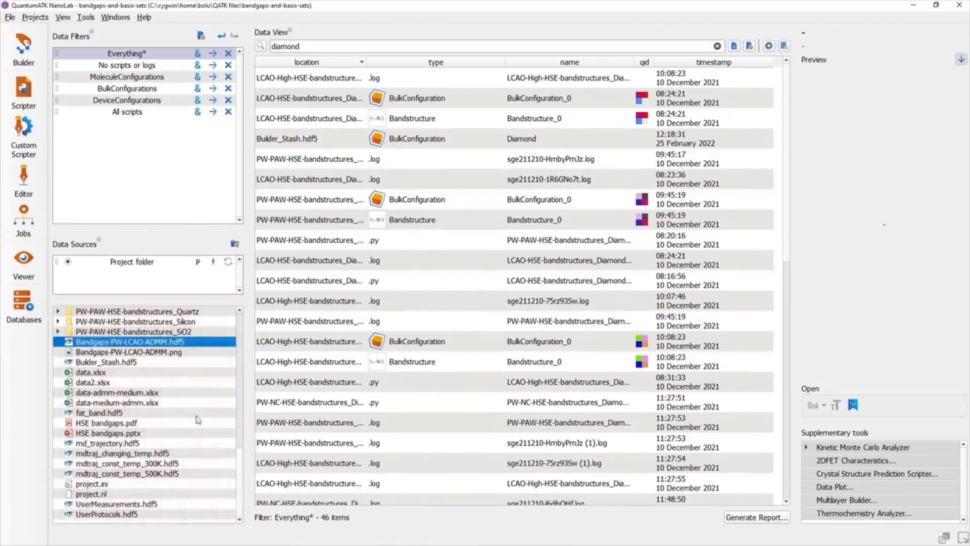
Query items by location for the PW-PAW SiO2 folder, then Bandgaps-PW-LCAO-ADMM.hdf5.
left_click(133, 331)
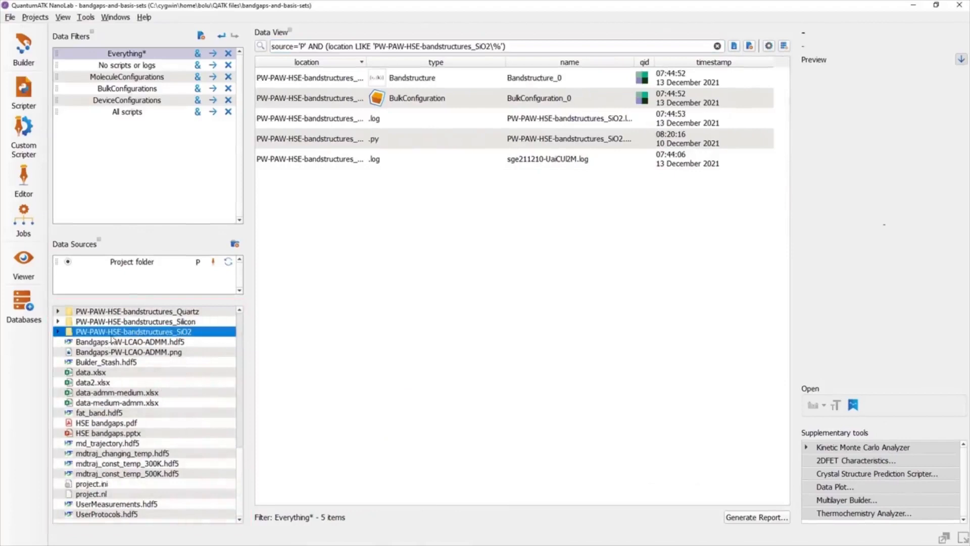
left_click(127, 342)
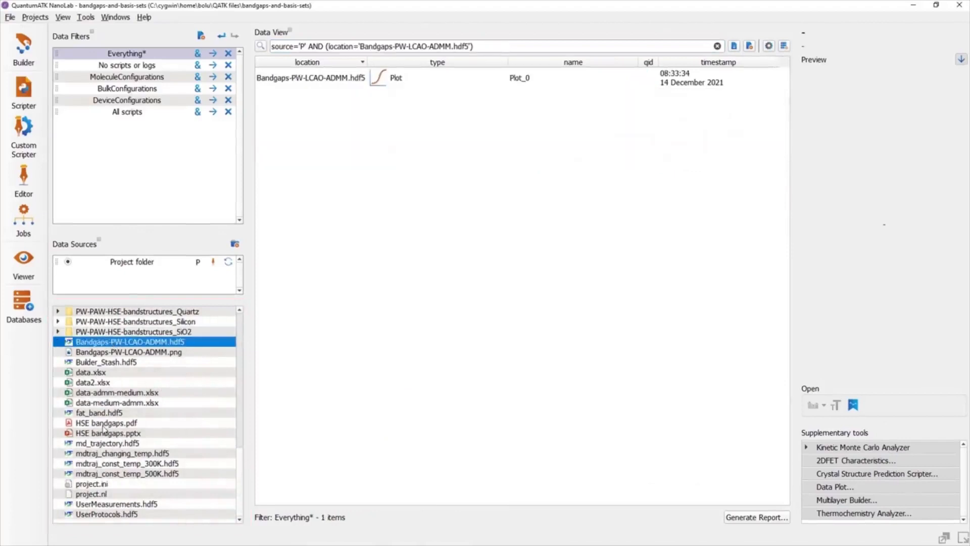
Build an OR location query over the mdtraj files including const_temp_500K and add it as a new Data Filter.
left_click(123, 453)
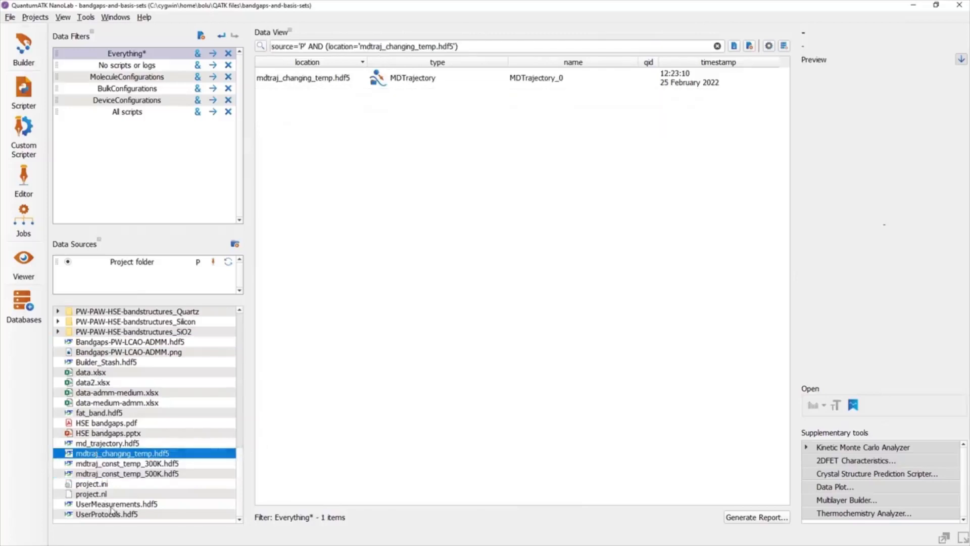
left_click(128, 473)
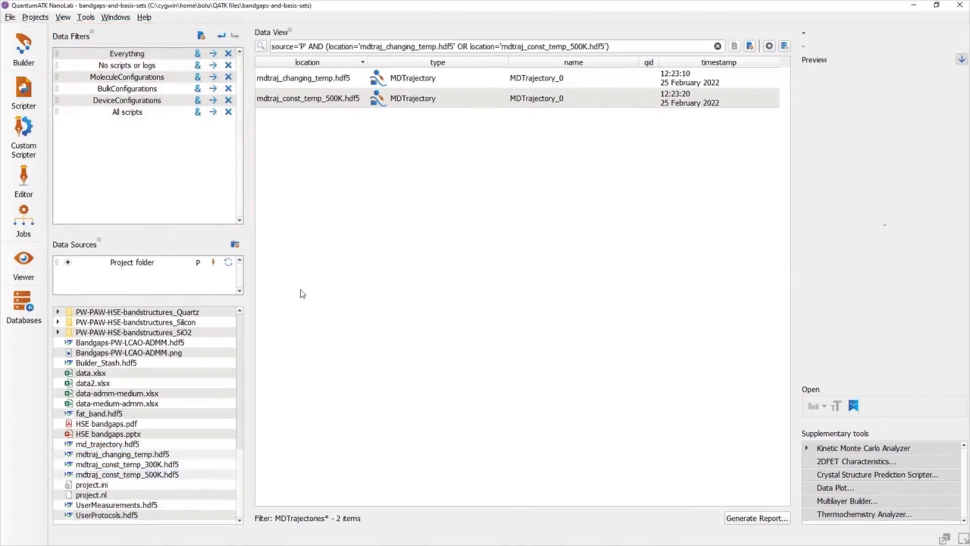
left_click(201, 34)
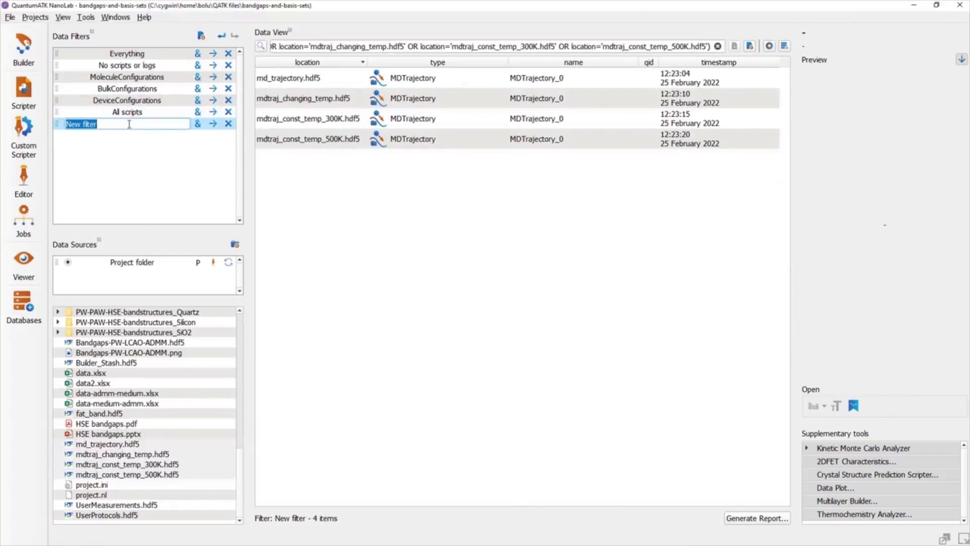
Name the new filter MDTrajectoreis and save the edited three-file query into it.
type("MDTrajectoreis*")
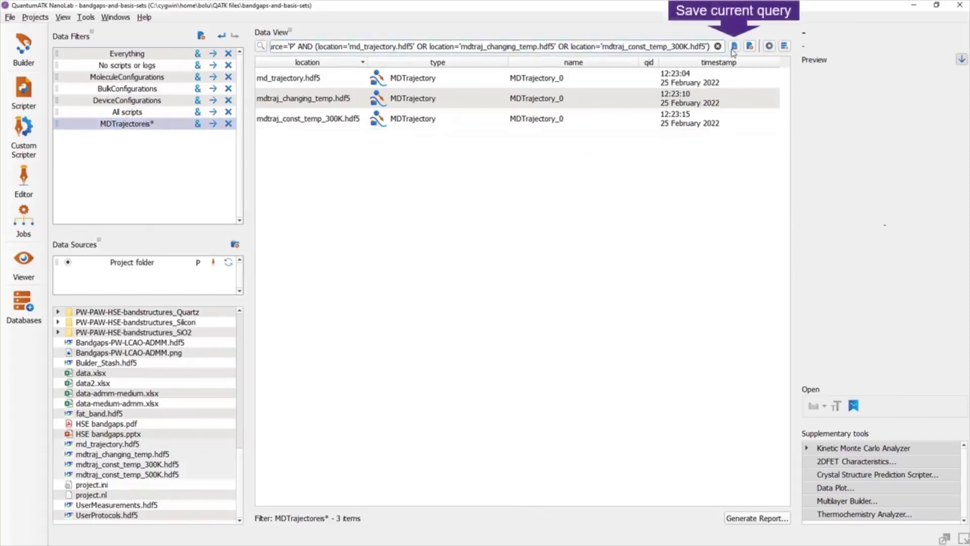
left_click(734, 46)
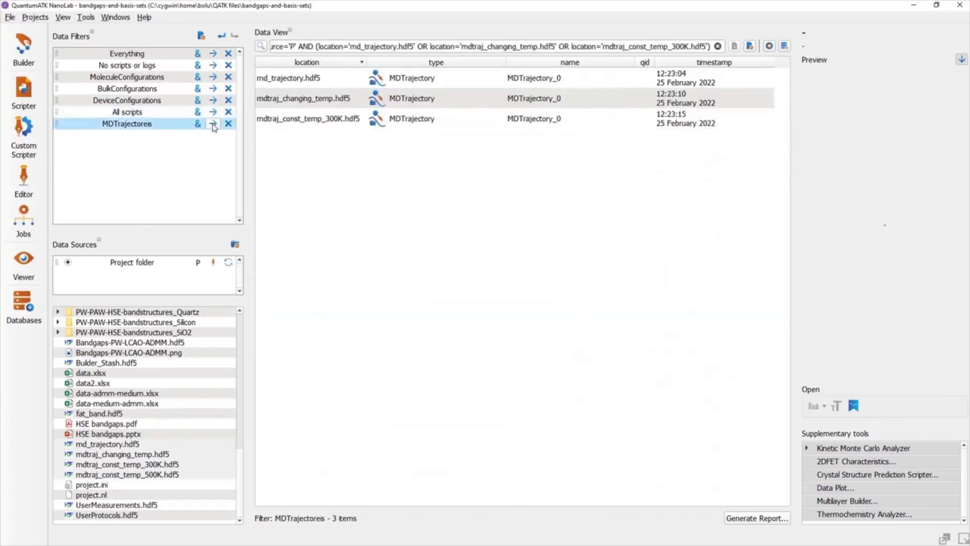
Return from the trajectory filter to listing every item with the Everything filter.
left_click(214, 124)
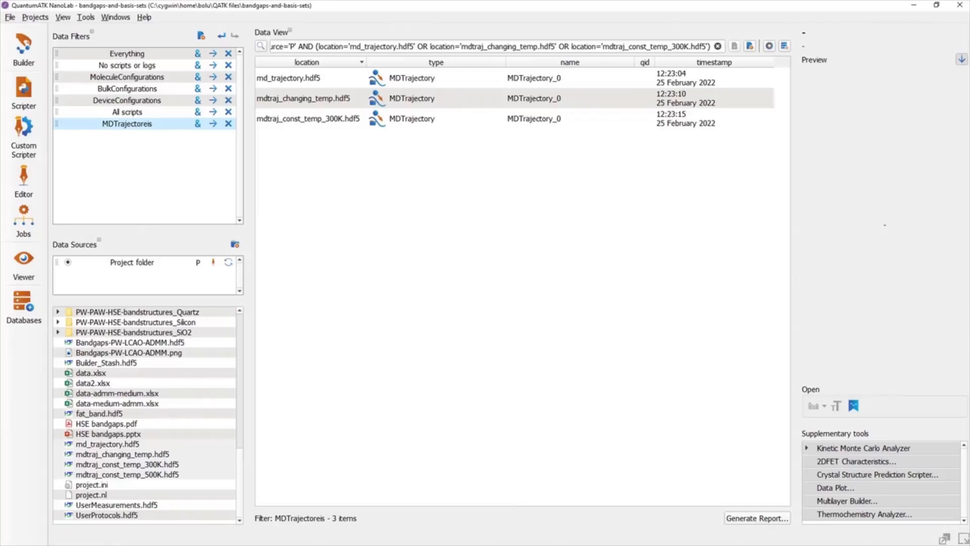
left_click(126, 52)
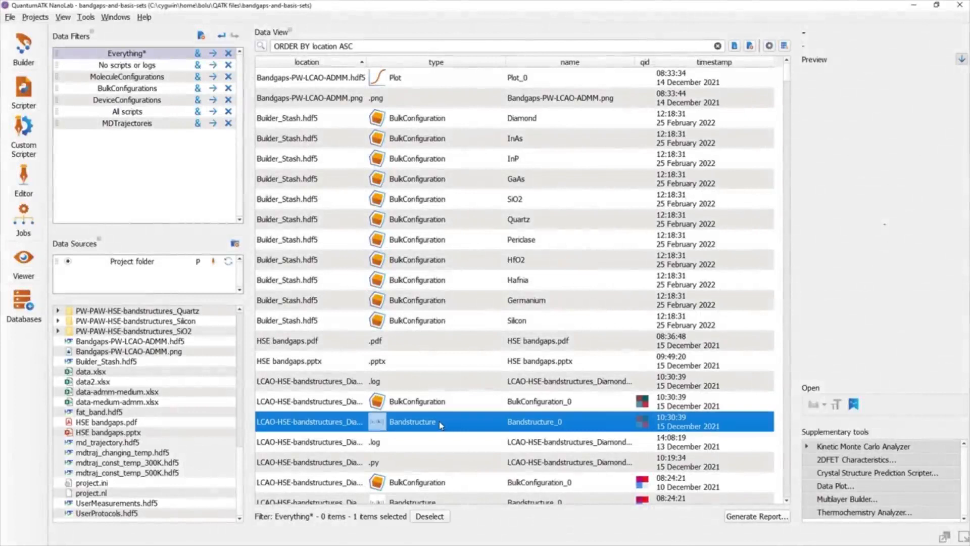
Select the Bandstructure_0 row and open the Silicon configuration from Builder_Stash.hdf5 as a configuration plot.
left_click(440, 421)
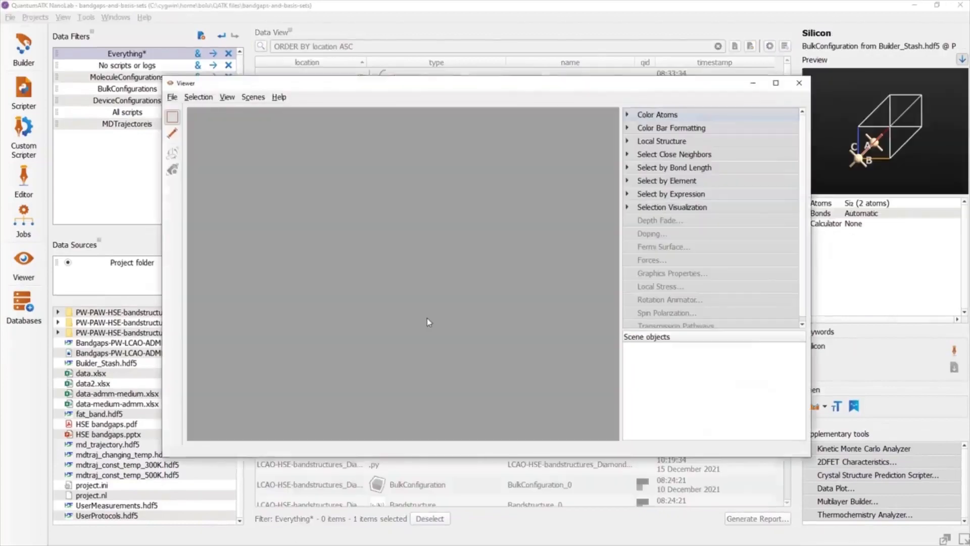
mouse_move(780, 389)
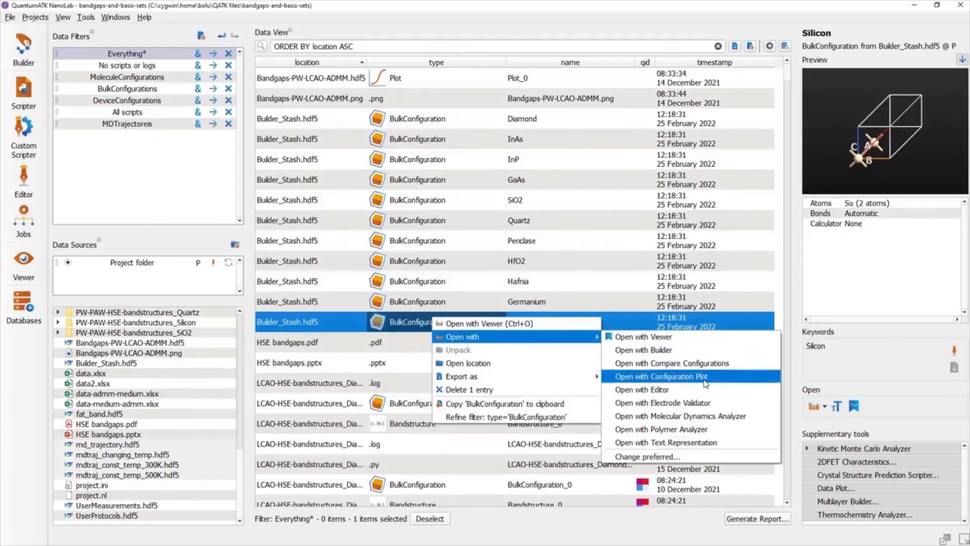
left_click(661, 376)
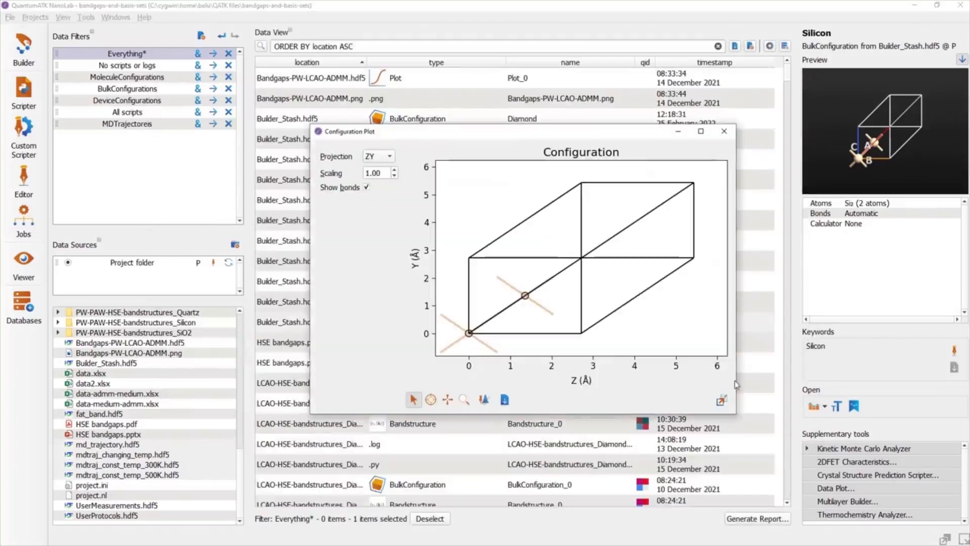
mouse_move(574, 247)
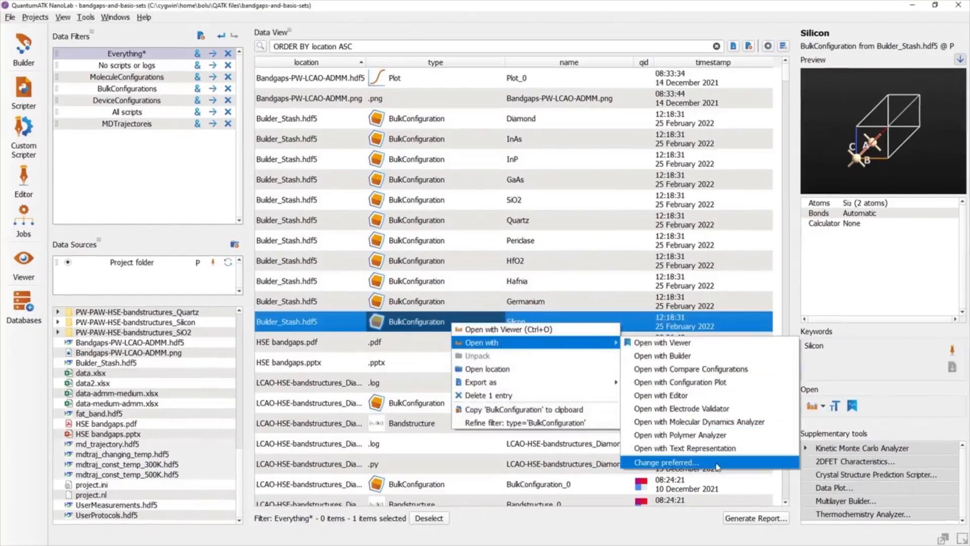
left_click(666, 462)
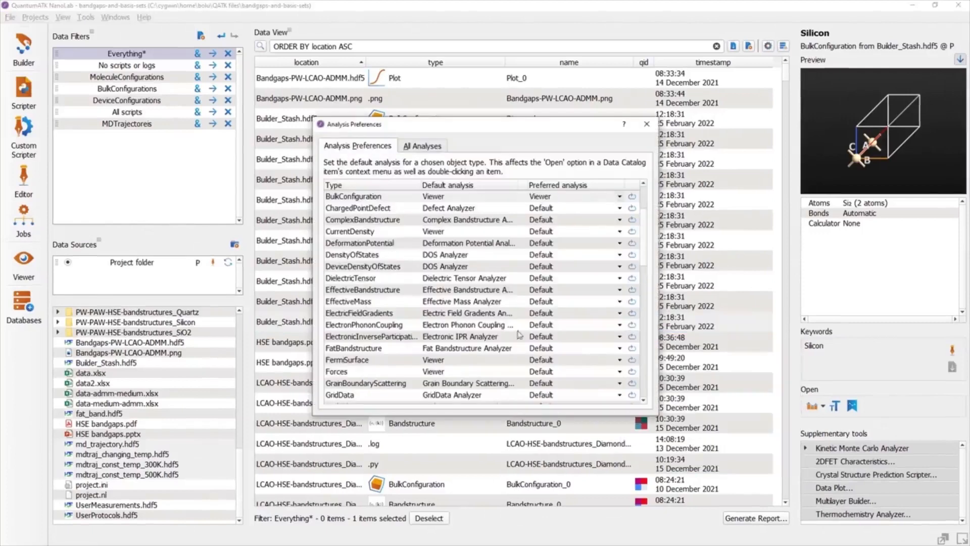
left_click(646, 124)
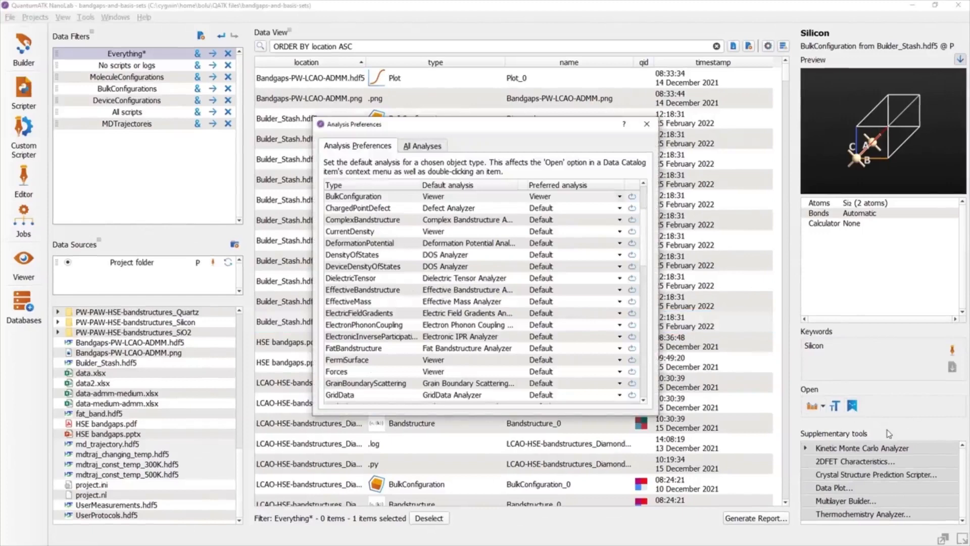
left_click(647, 125)
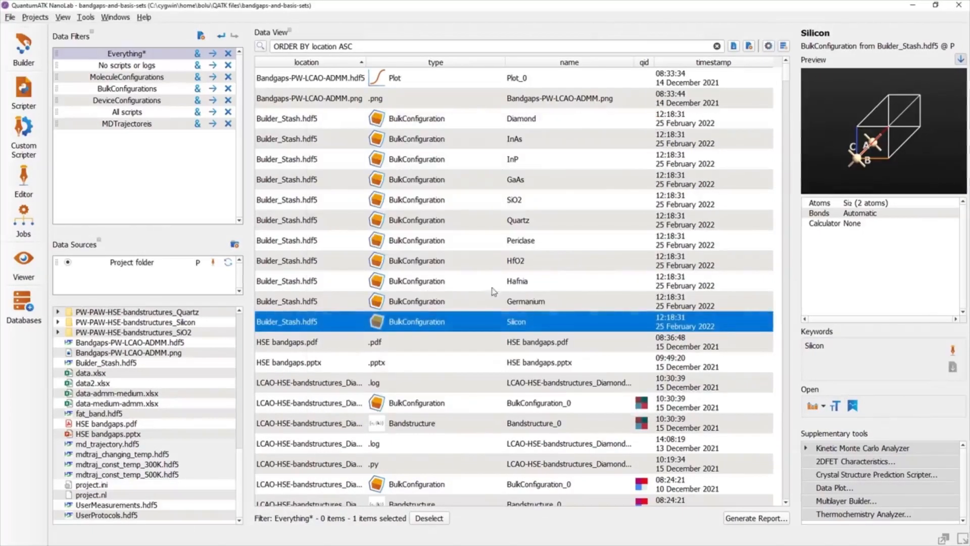
left_click(517, 281)
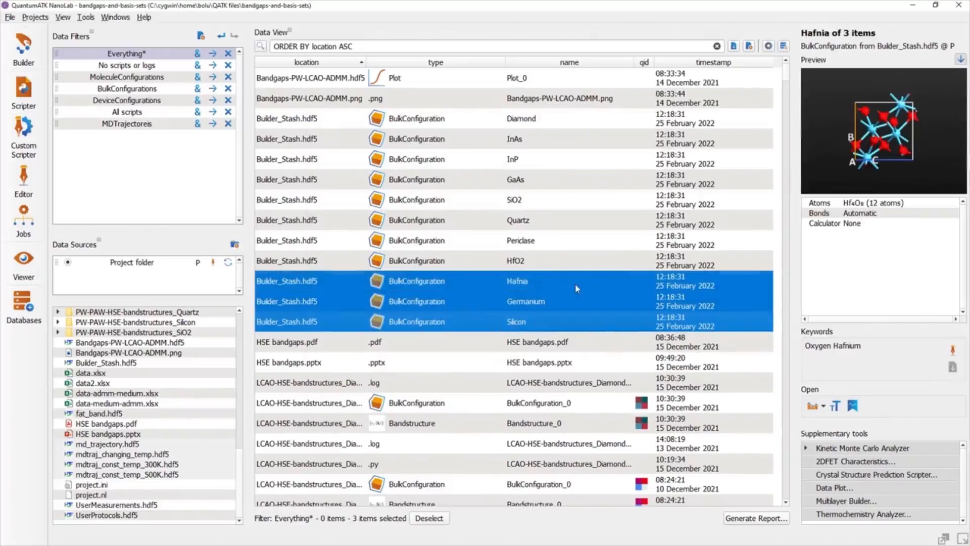
right_click(575, 288)
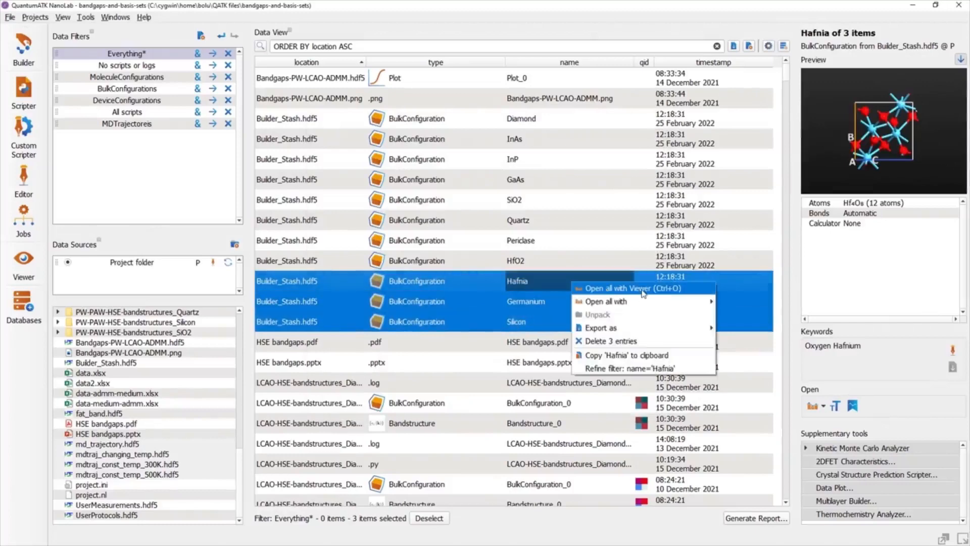
left_click(616, 288)
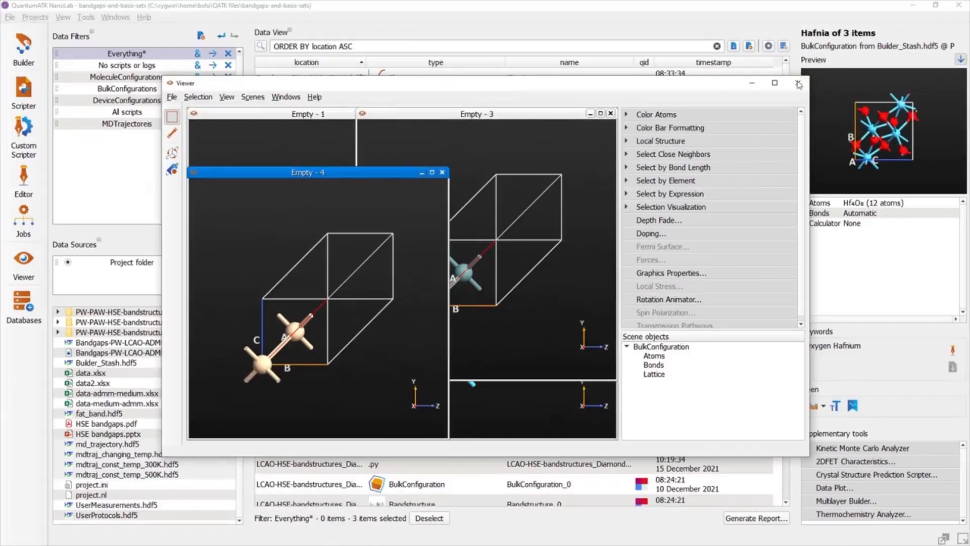
left_click(798, 83)
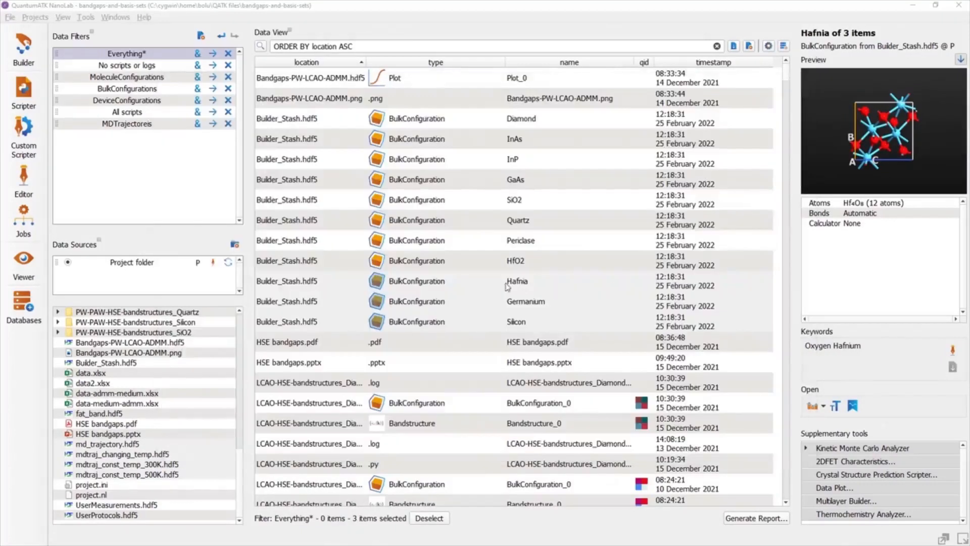
left_click(515, 322)
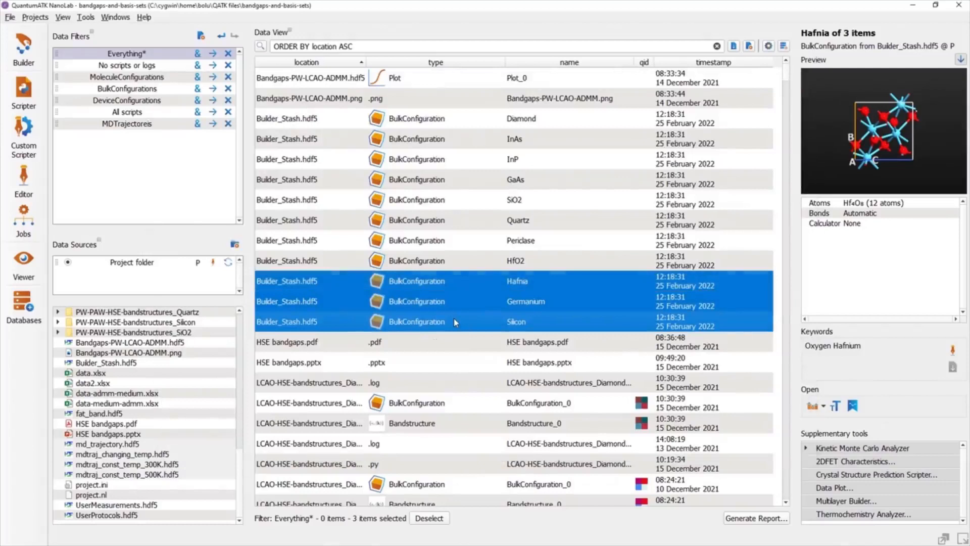
mouse_move(814, 406)
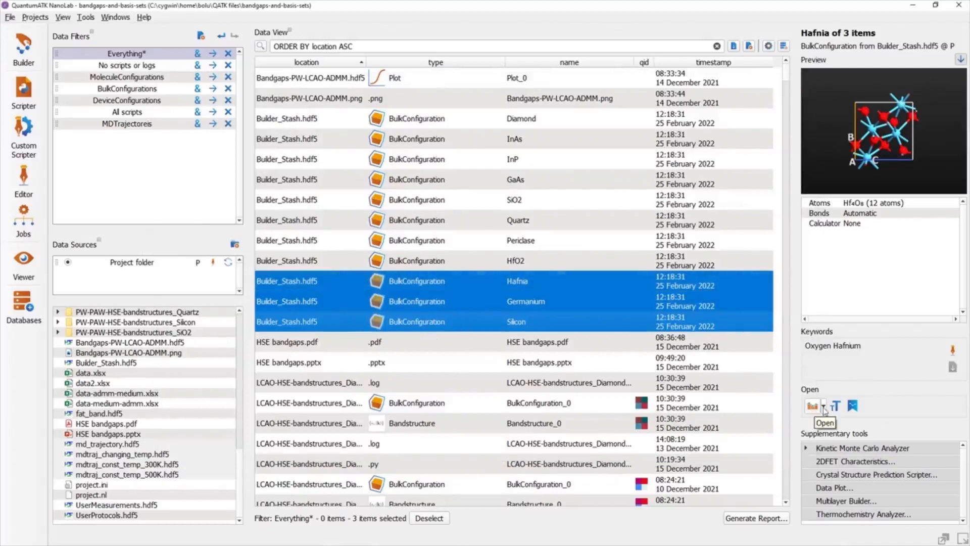
left_click(823, 407)
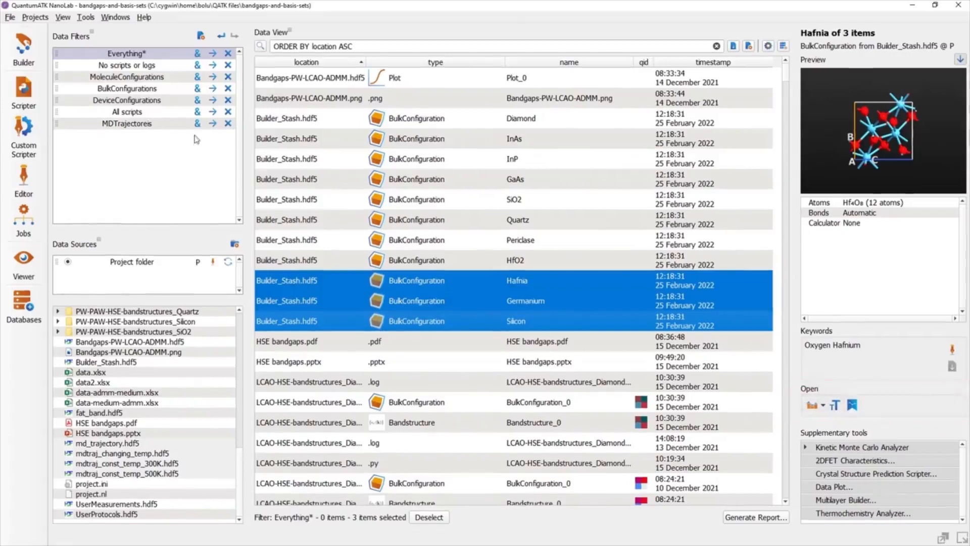
Show only MD trajectories and unpack the one from md_trajectory.hdf5 into its stored quantities.
left_click(128, 123)
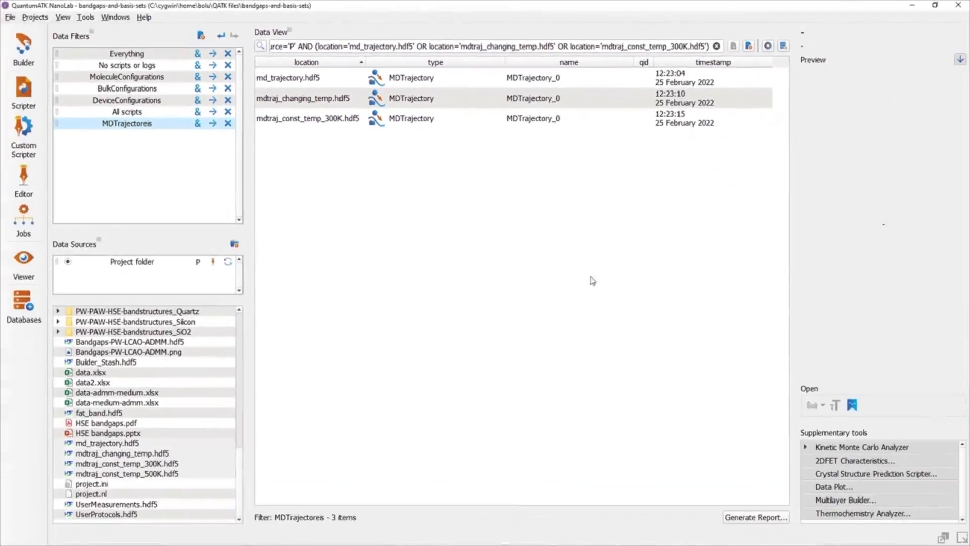
right_click(288, 78)
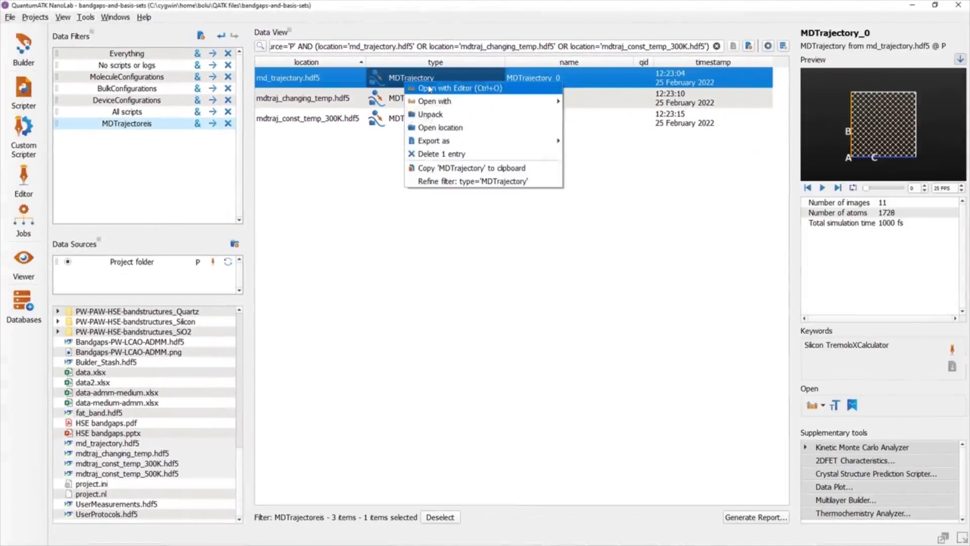
mouse_move(539, 114)
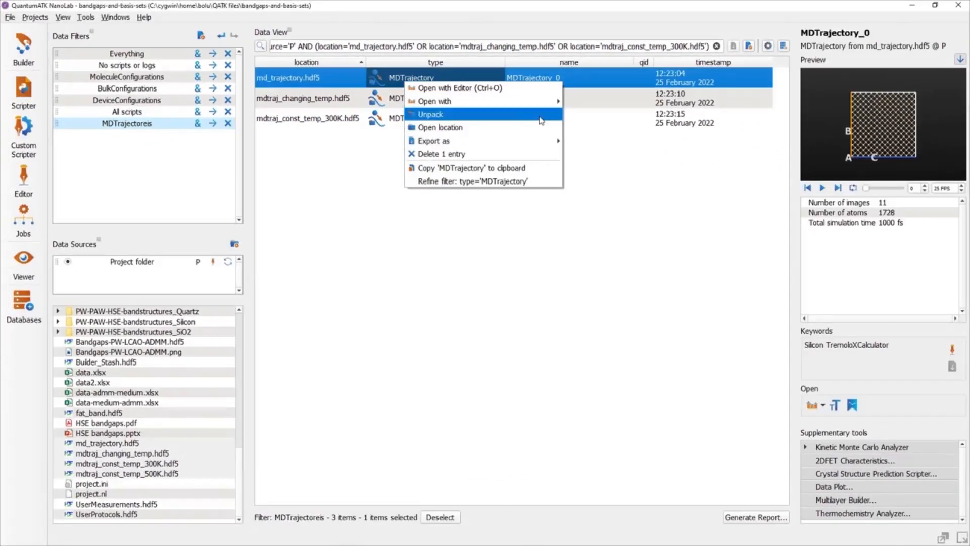
left_click(430, 114)
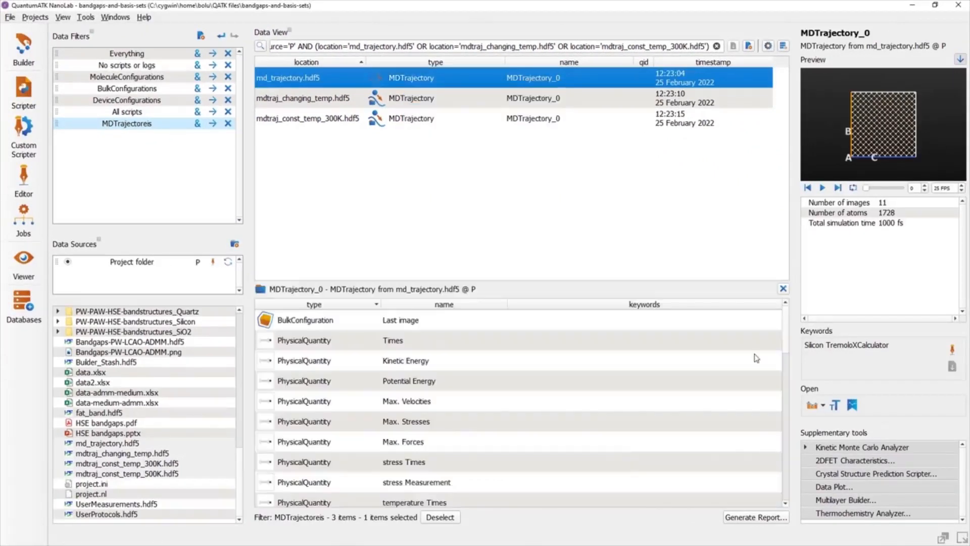
View the Times quantity as text and inspect the Max. Velocities quantity.
right_click(392, 340)
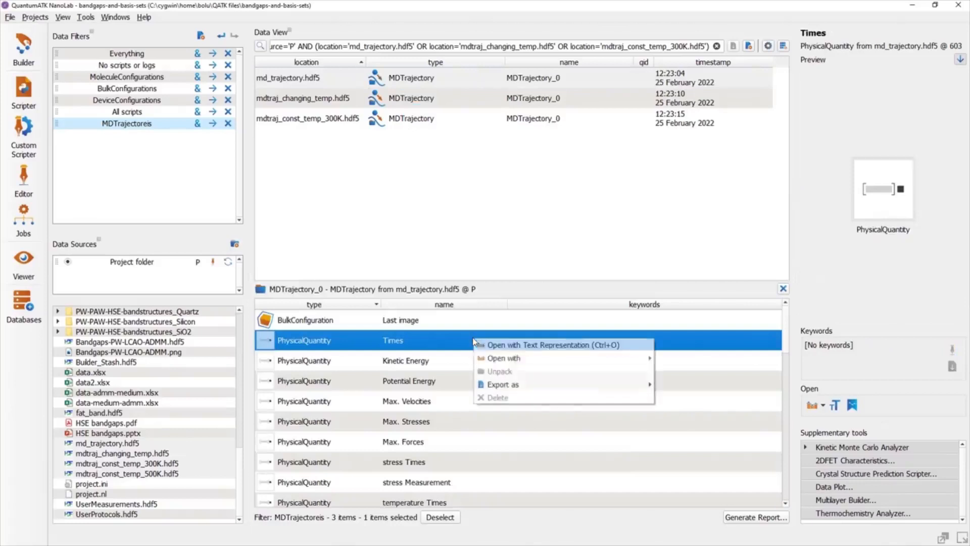
left_click(554, 345)
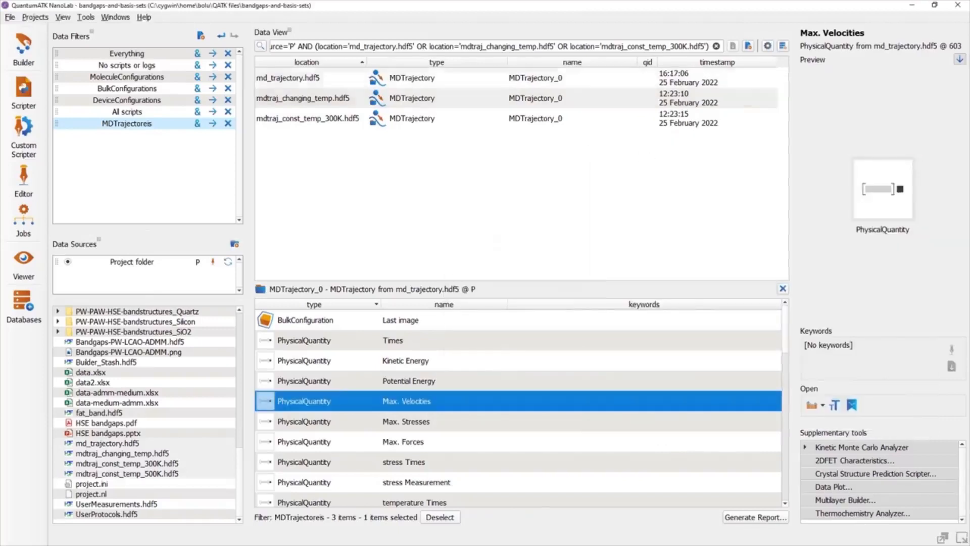
left_click(302, 98)
type("extra")
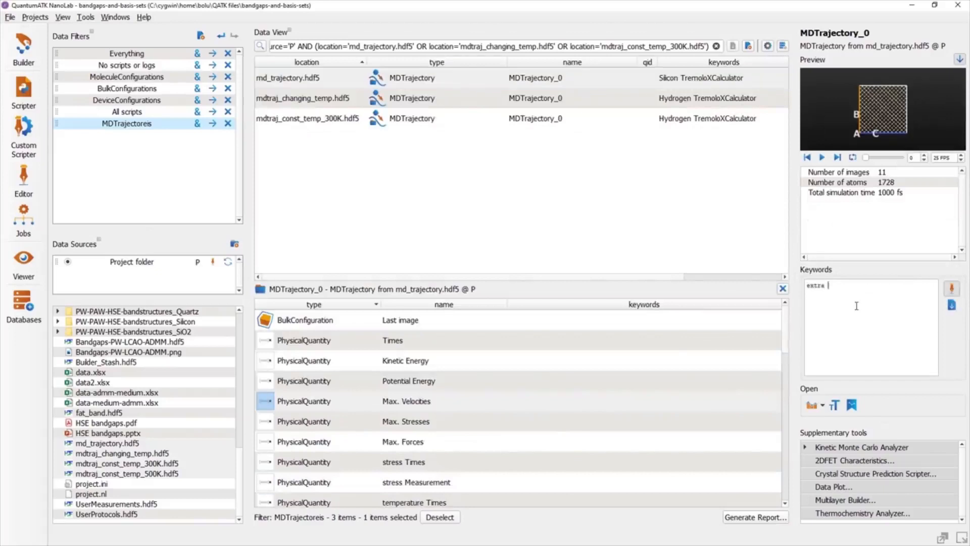
Tag the trajectory with the keywords extra measurements and save them.
type("measurements")
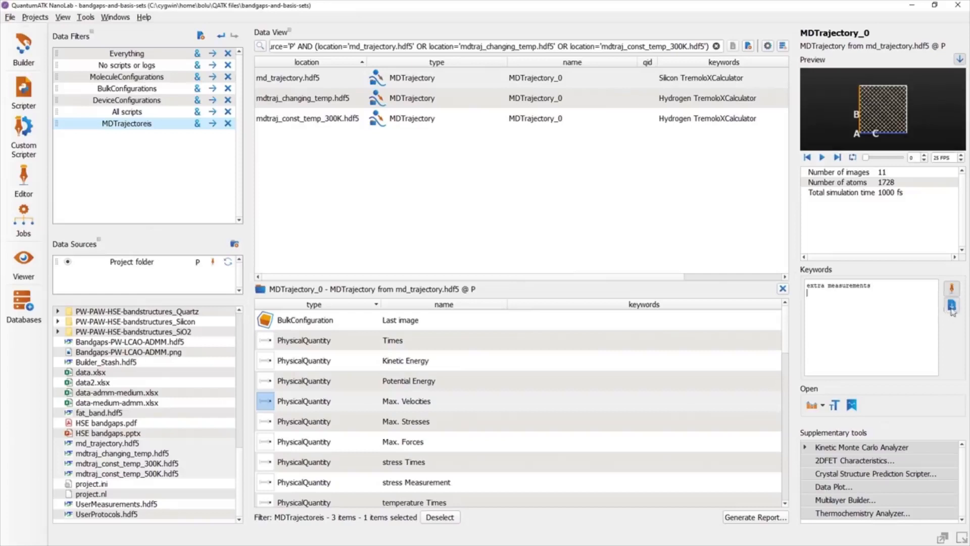
left_click(952, 304)
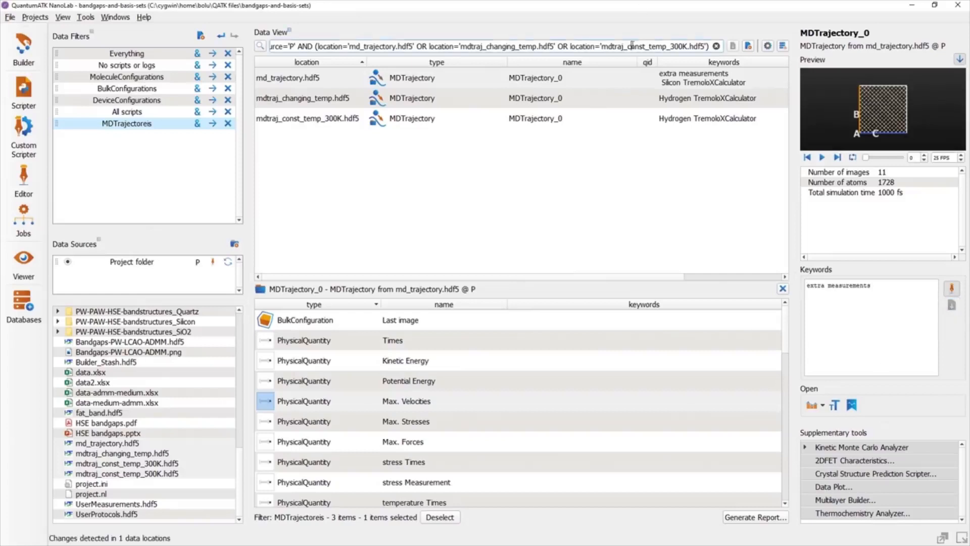
type("extra mea")
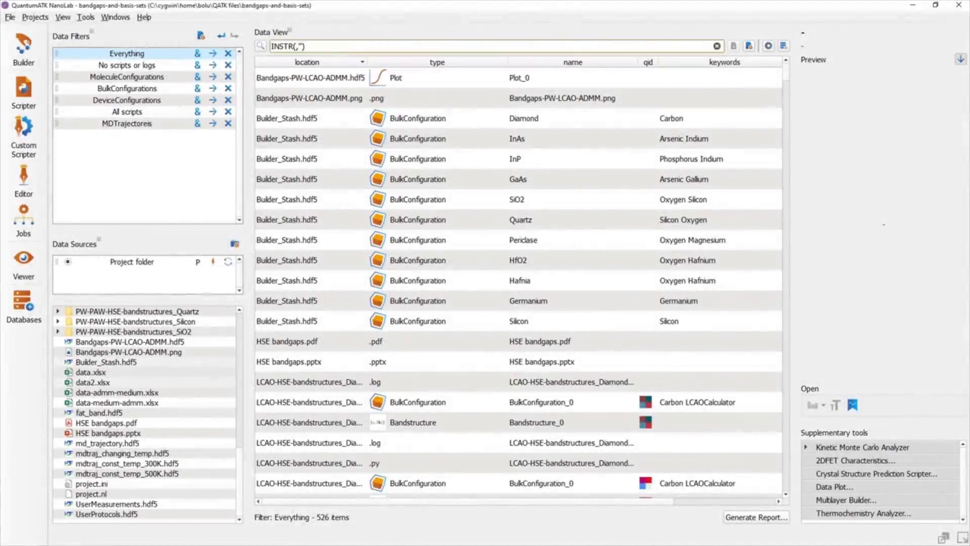
type("location")
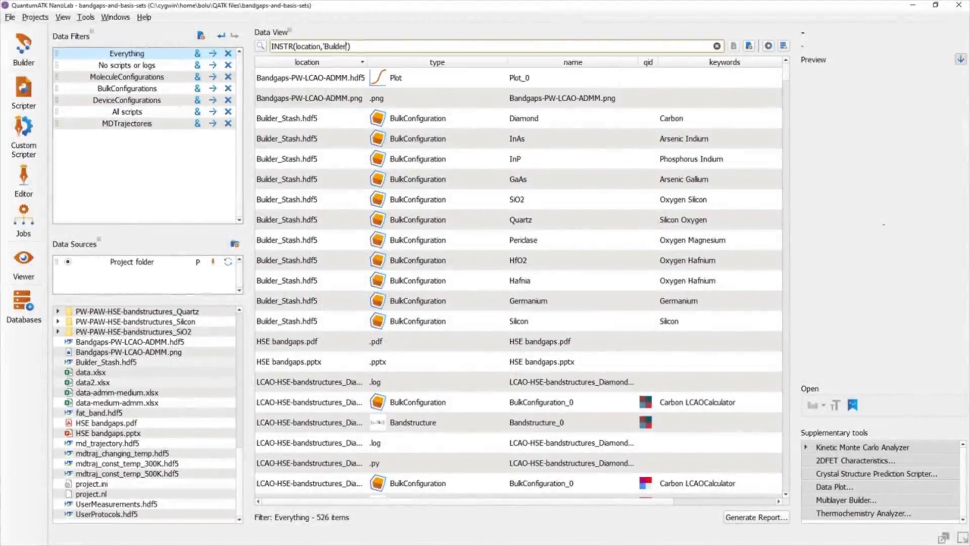
type("AND name='")
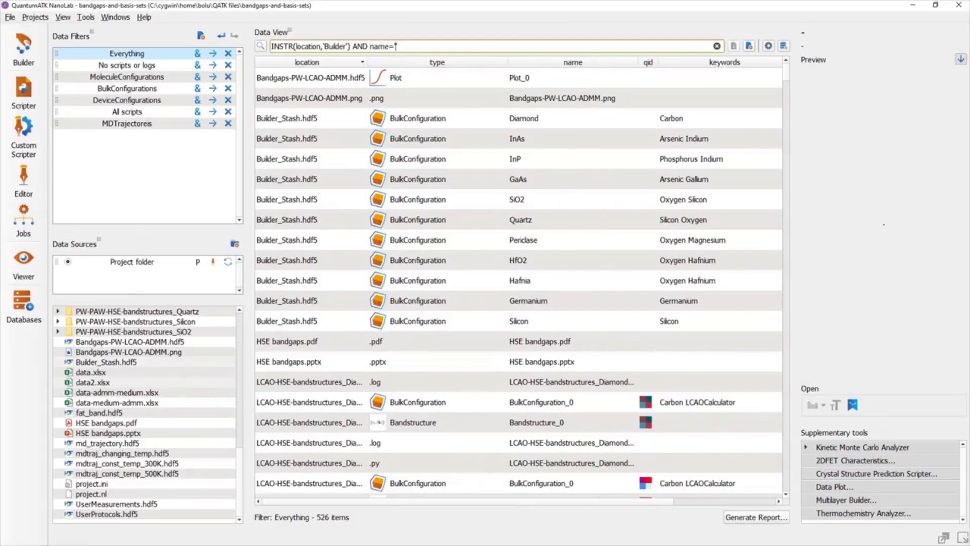
type("GaAs'")
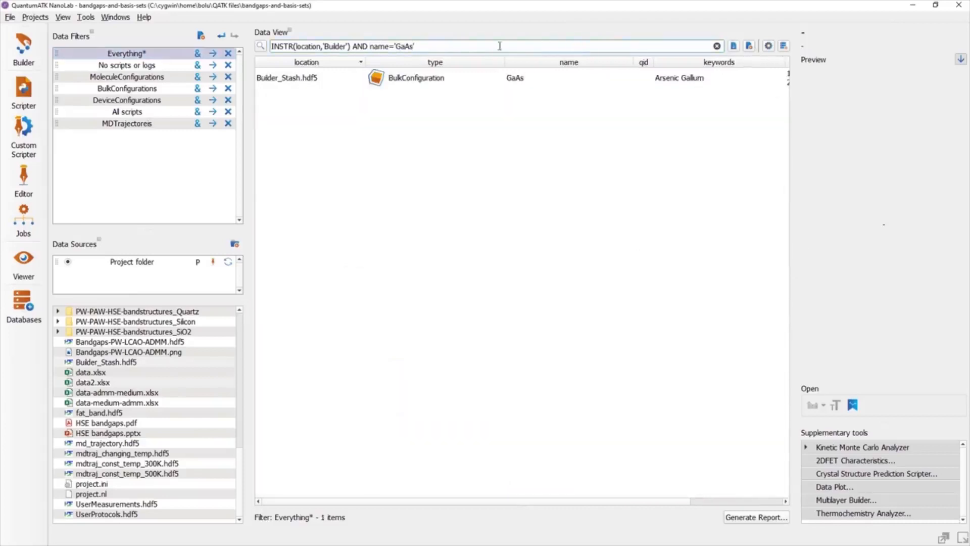
left_click(718, 46)
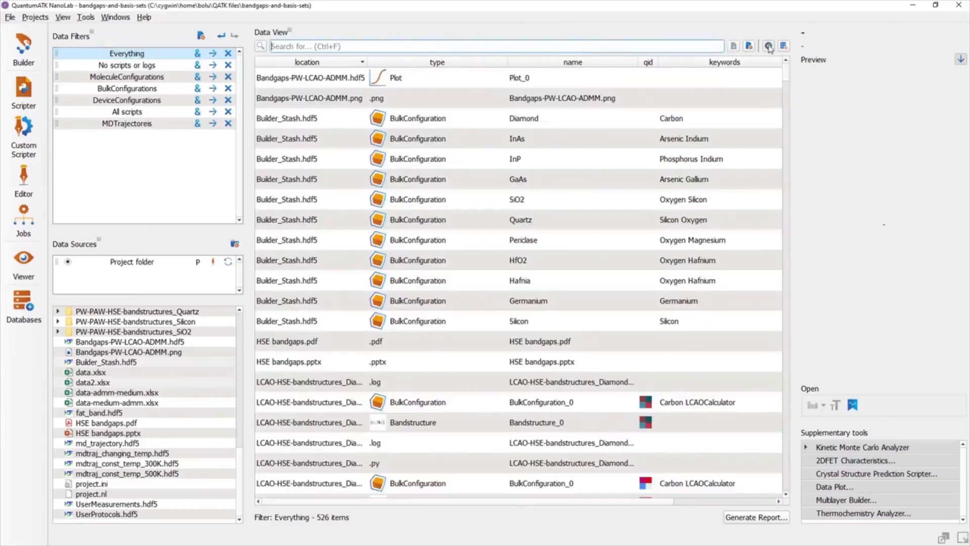
left_click(768, 45)
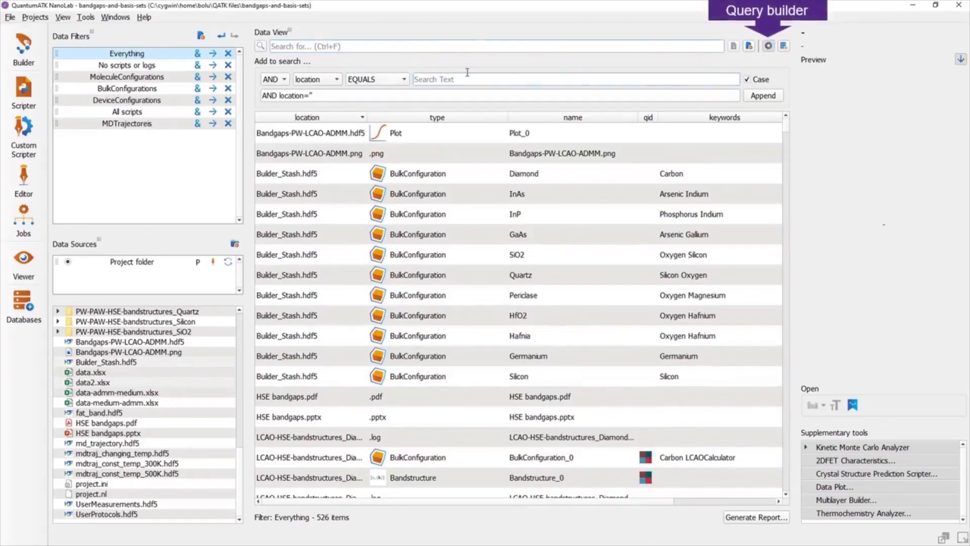
type("Builder_Stash.h")
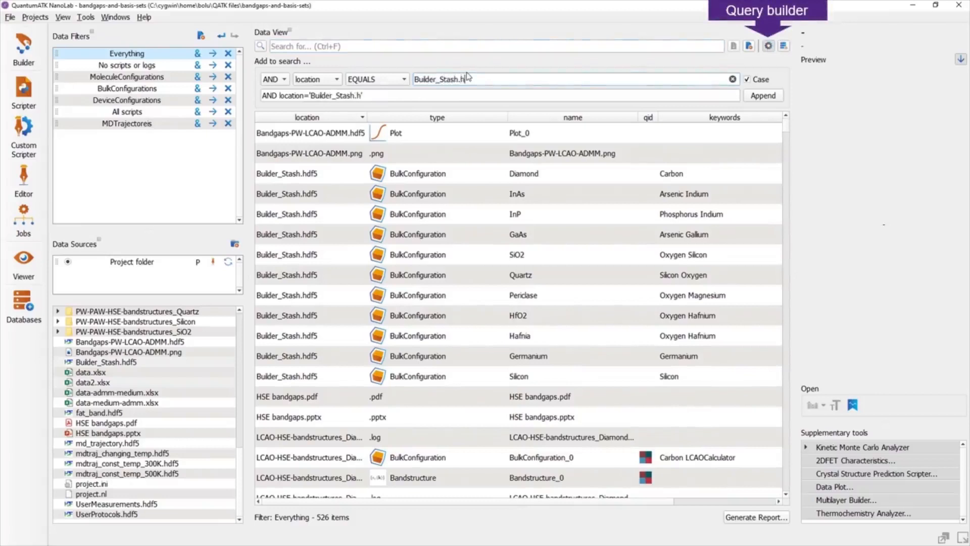
left_click(763, 95)
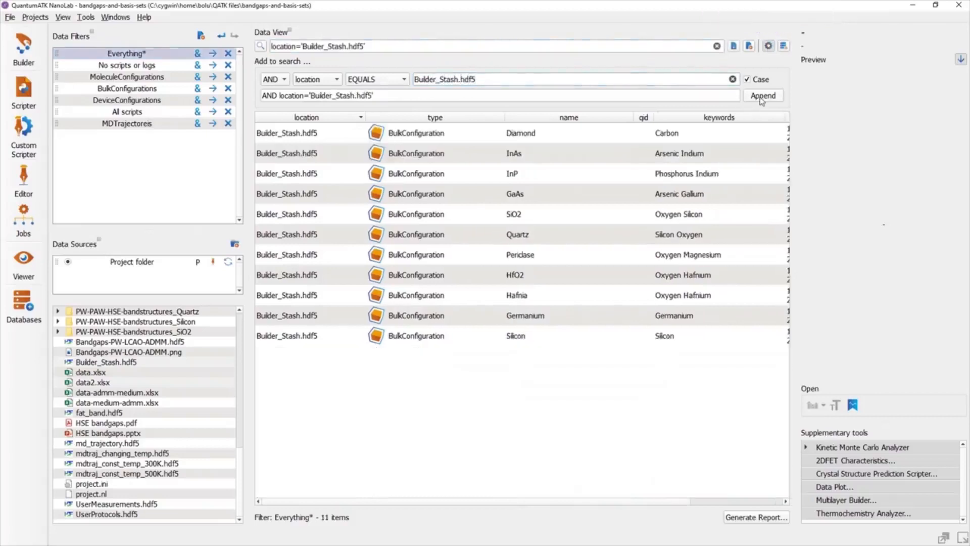
left_click(315, 79)
type("GaA")
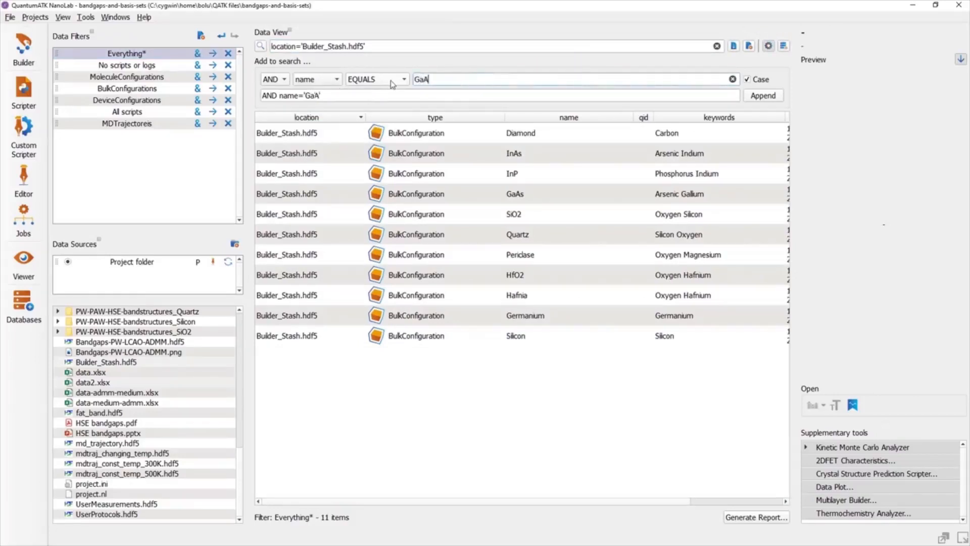
left_click(764, 95)
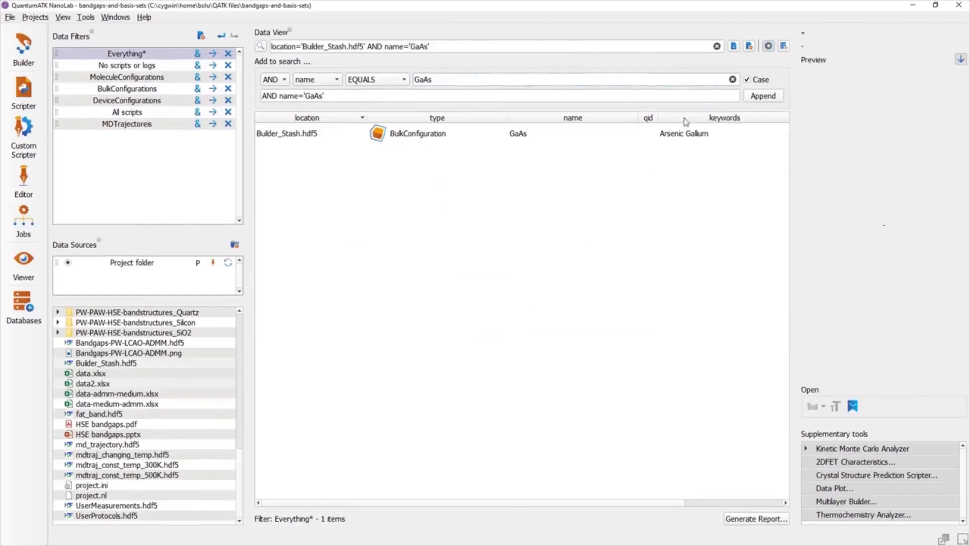
left_click(213, 54)
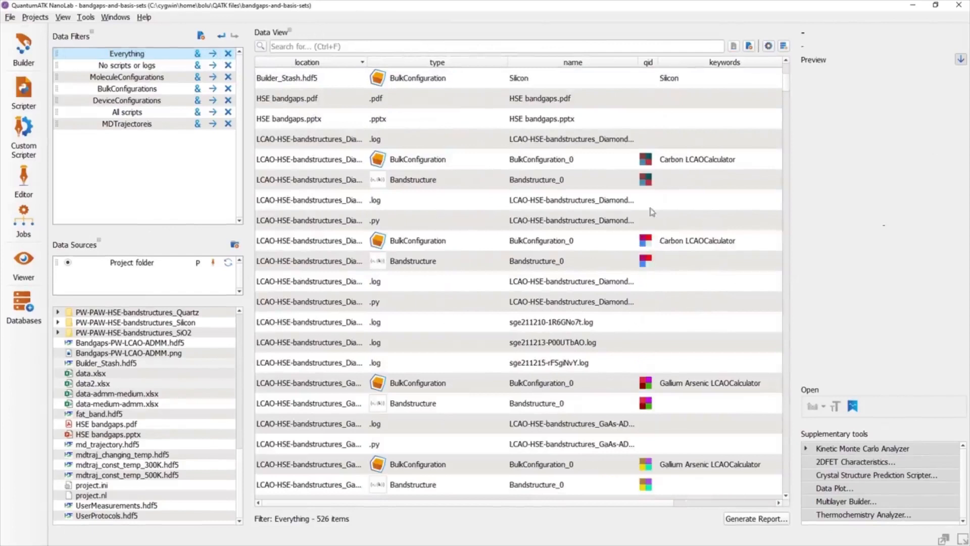
Refine the diamond query to items sharing the BulkConfiguration_0 item's qid.
right_click(541, 159)
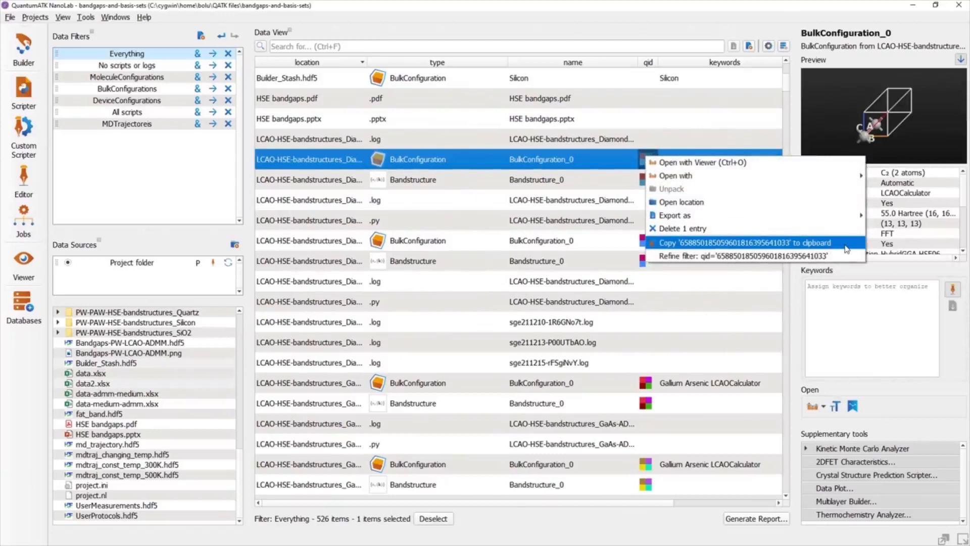
left_click(740, 256)
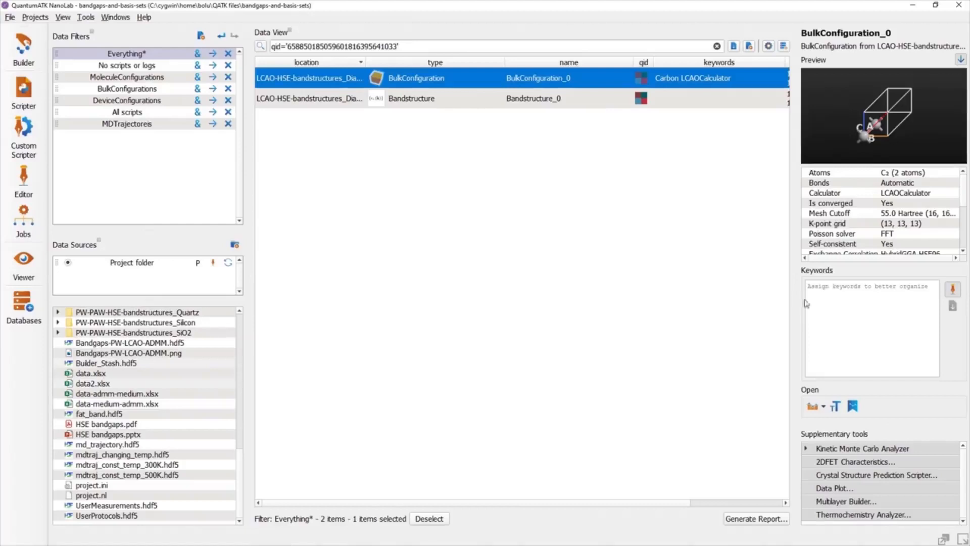
Refine the query to type='Bandstructure' so only the Bandstructure item remains, then search bulk.
right_click(410, 98)
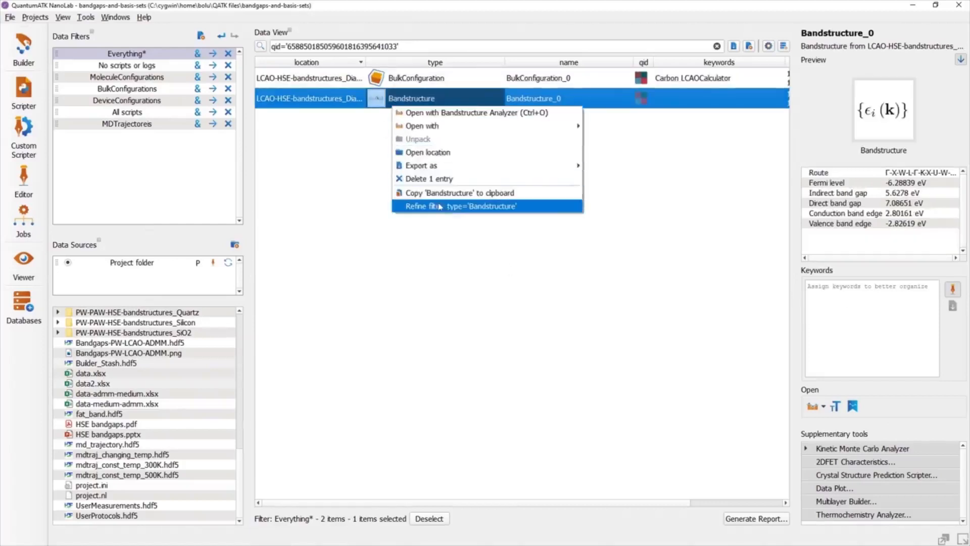
left_click(470, 206)
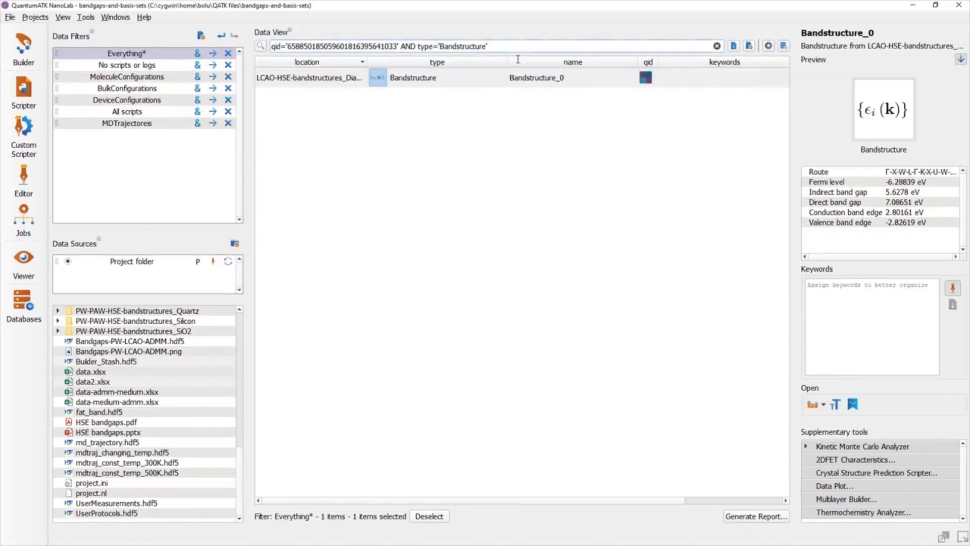
type("bulk")
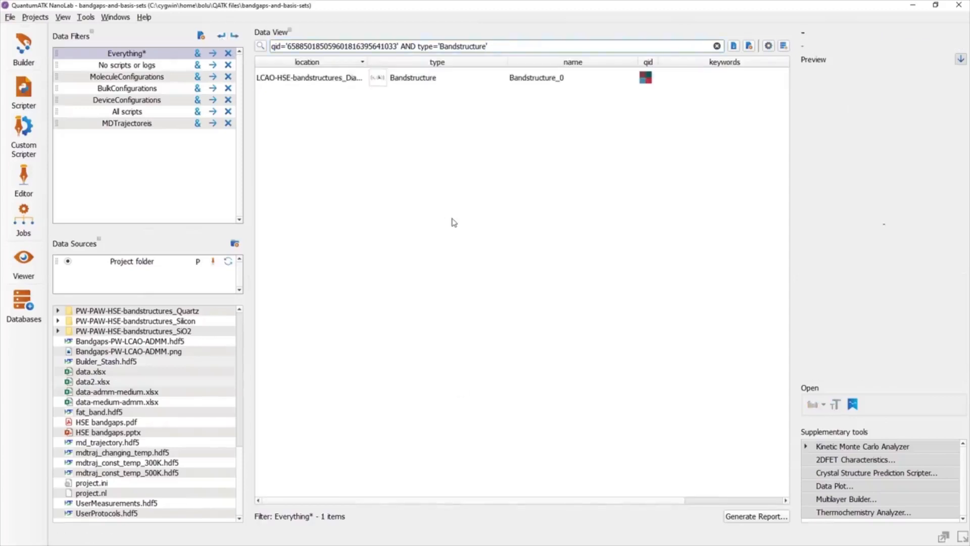
left_click(212, 111)
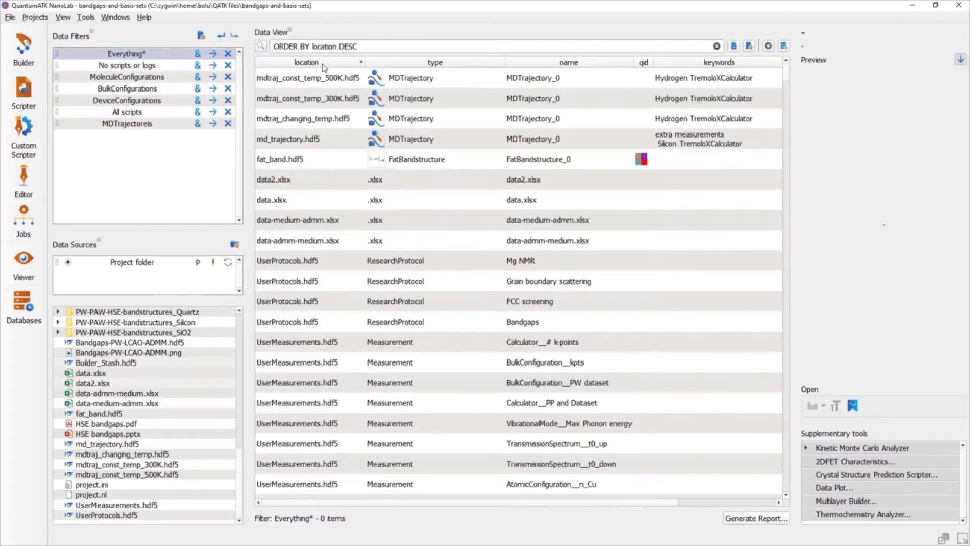
Sort by location and apply the Bulks and bands filter, listing 165 items.
left_click(305, 61)
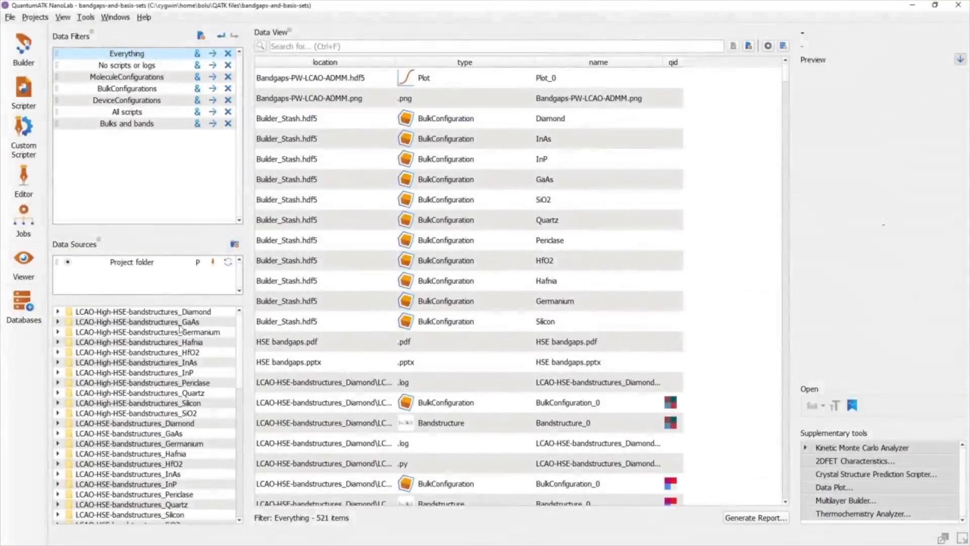
left_click(126, 123)
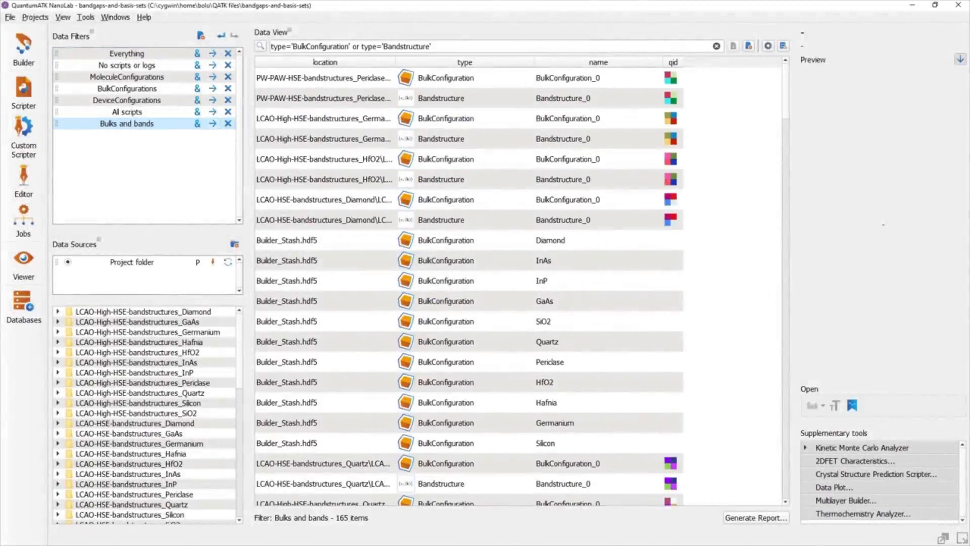
mouse_move(756, 518)
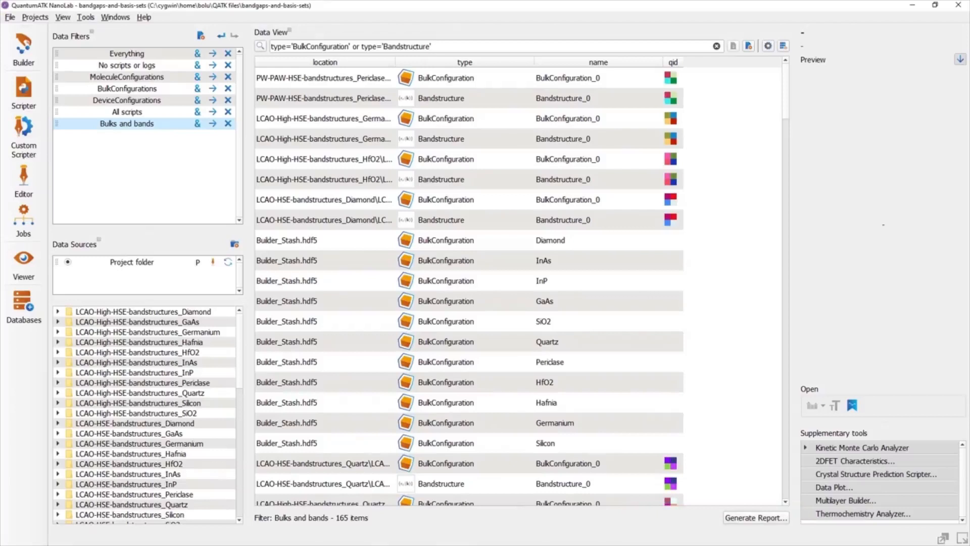
scroll("down", 3)
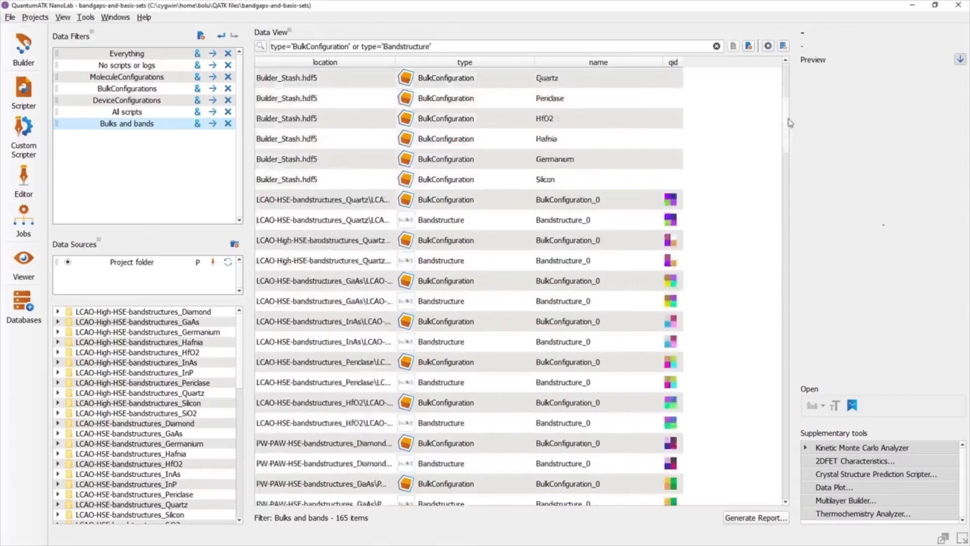
scroll("down", 3)
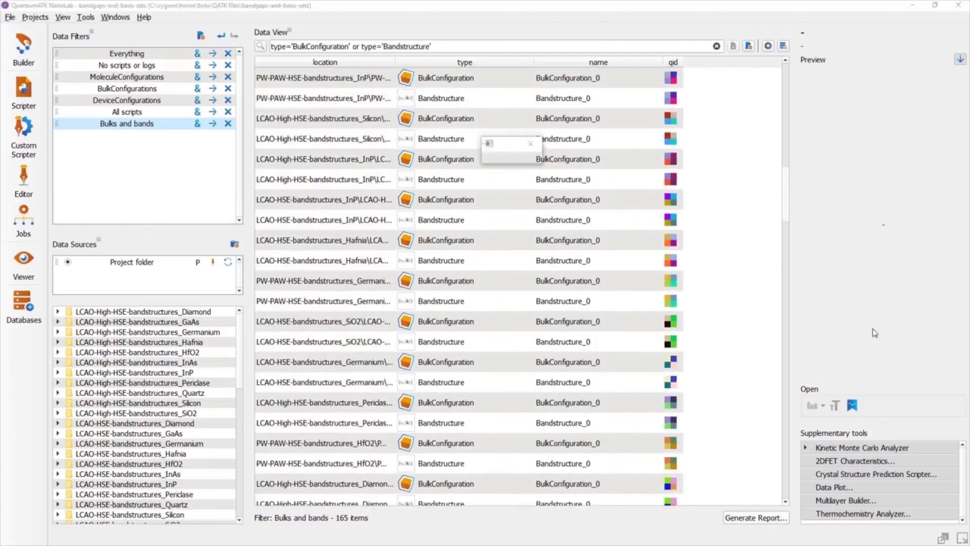
Start a report on the 165 filtered items and apply the Bandgaps research protocol.
left_click(755, 517)
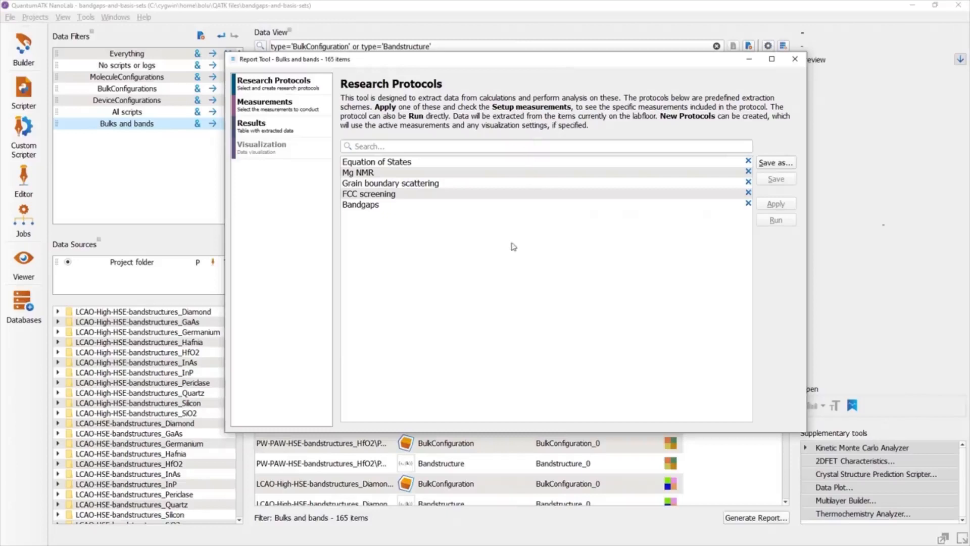
mouse_move(424, 208)
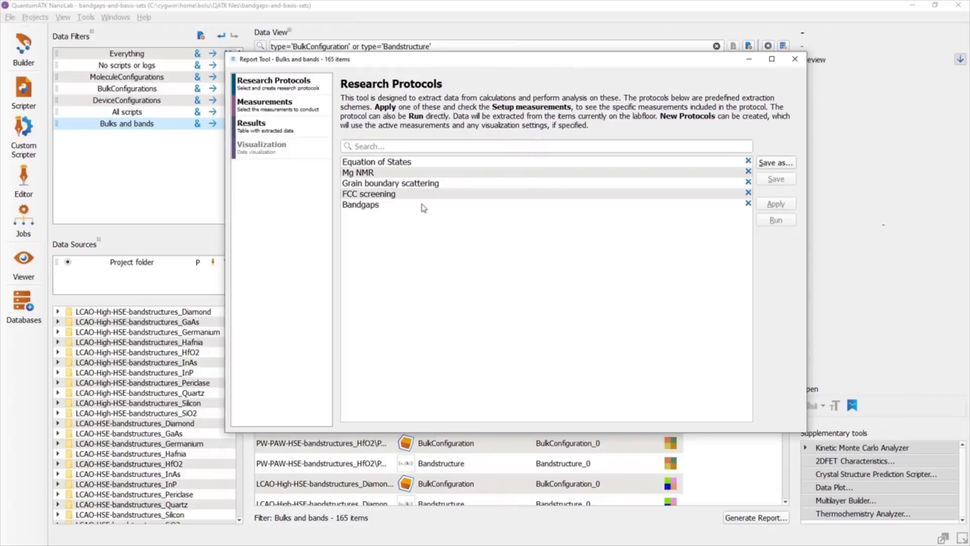
left_click(361, 204)
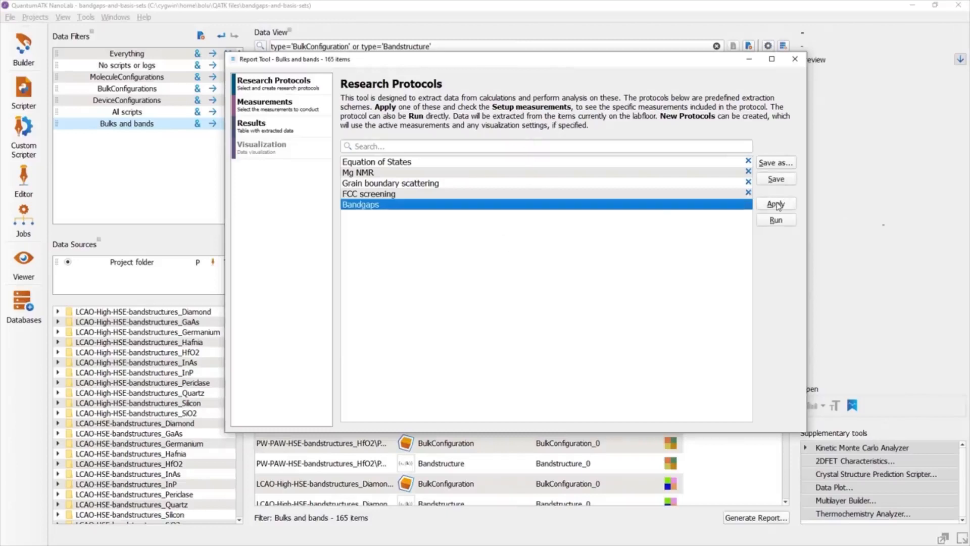
left_click(775, 204)
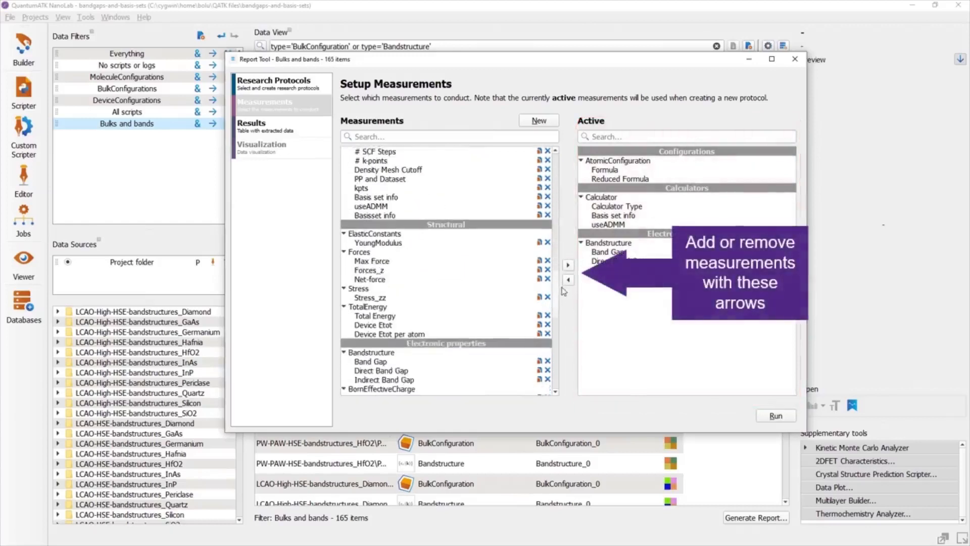
Run the measurement setup to extract the band-gap quantities from the data.
scroll("down", 3)
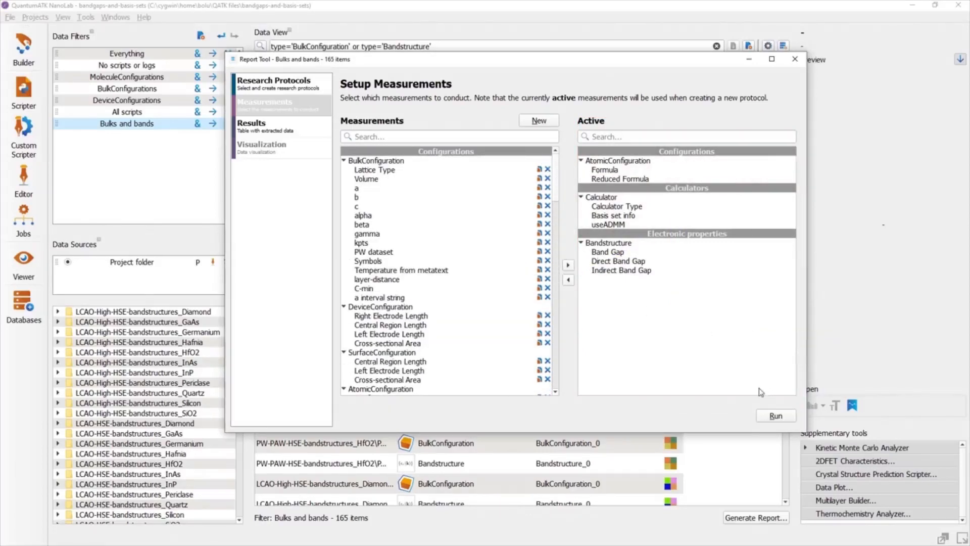
mouse_move(775, 415)
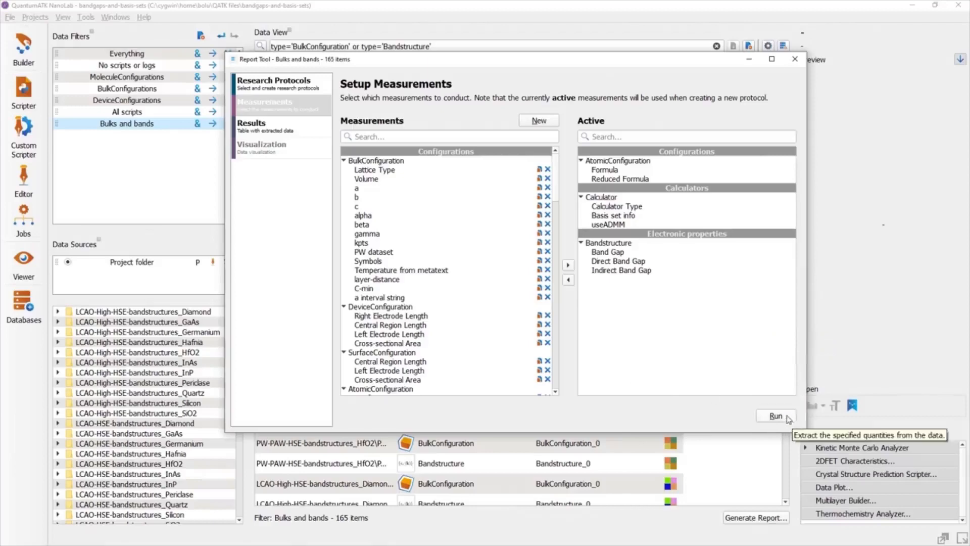
left_click(775, 415)
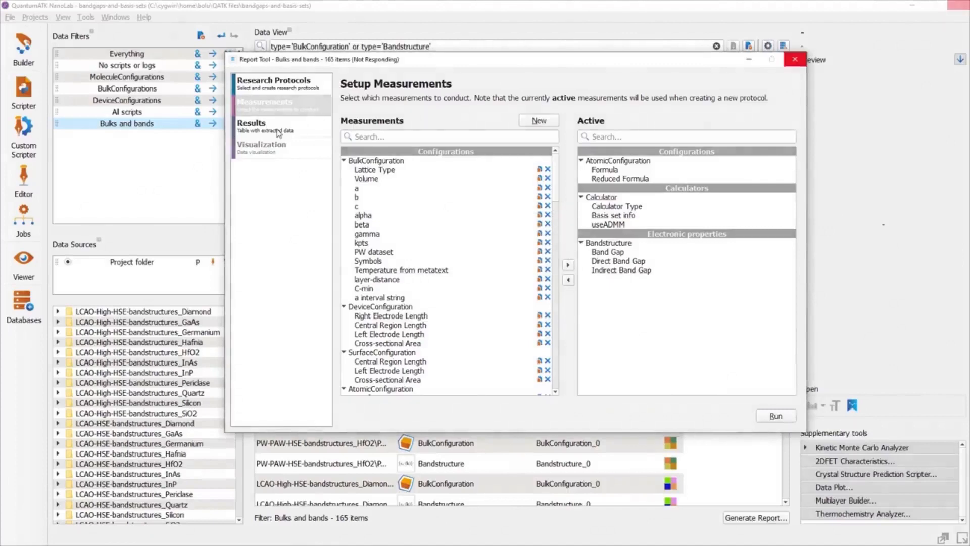
Review the extracted results table and show the band-gap bar chart visualization.
left_click(252, 123)
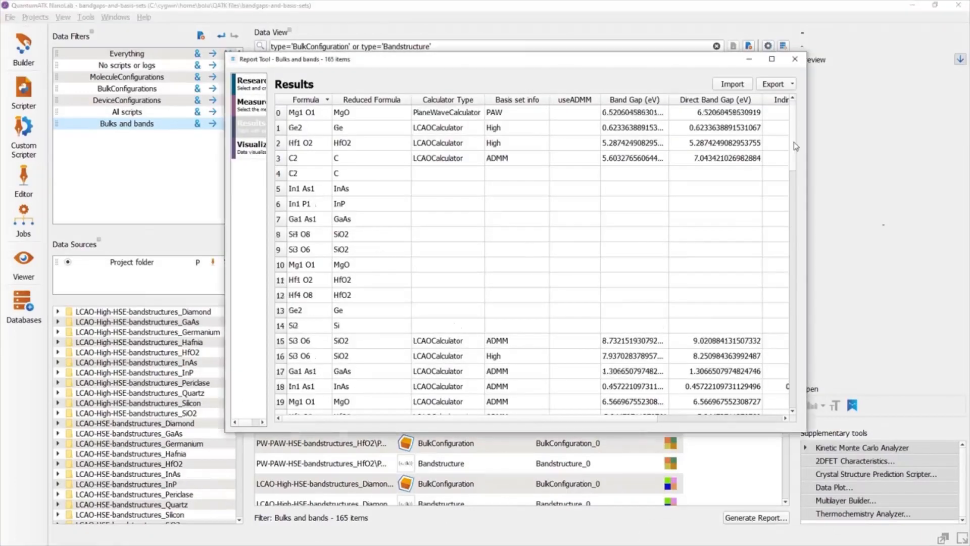
scroll("down", 3)
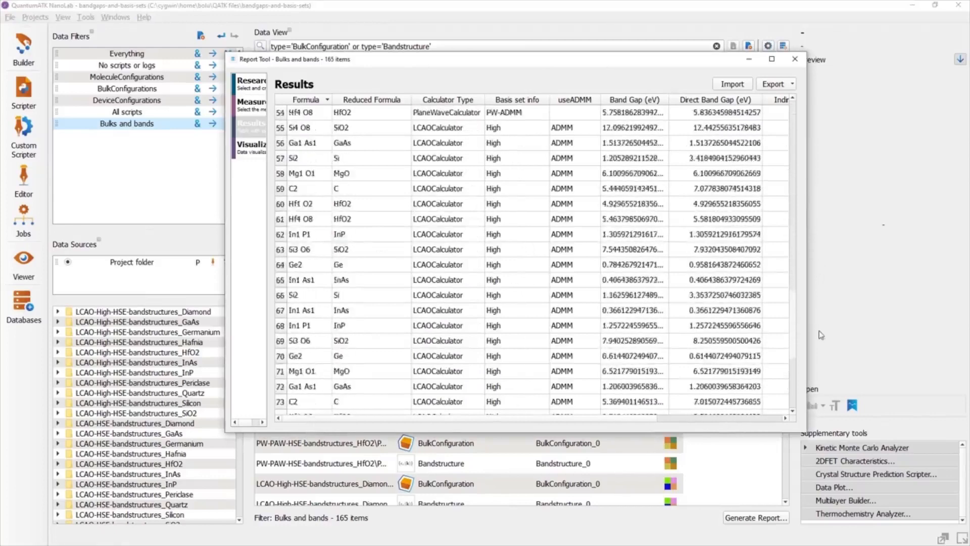
scroll("down", 3)
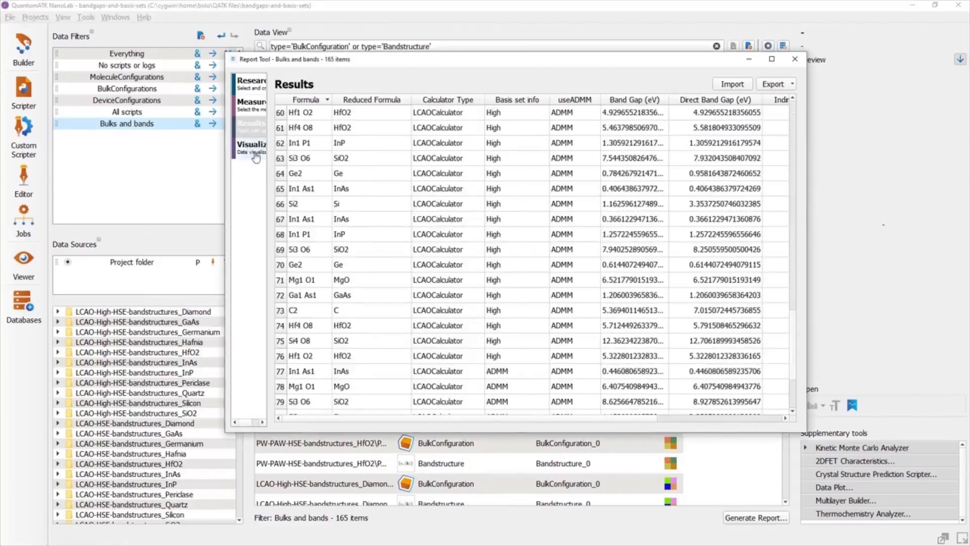
left_click(251, 145)
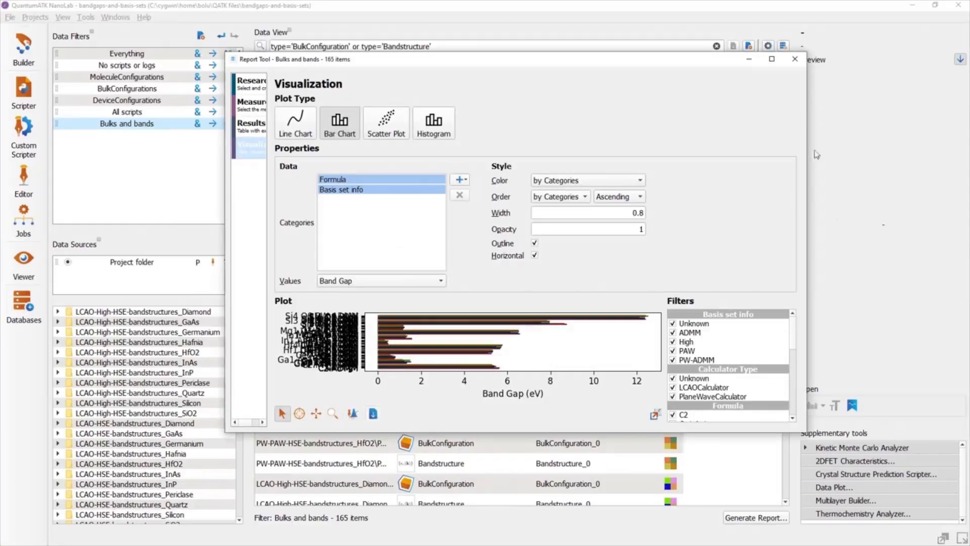
Open the Plot_0 item in its own Plot Viewer window.
left_click(795, 59)
type("plot")
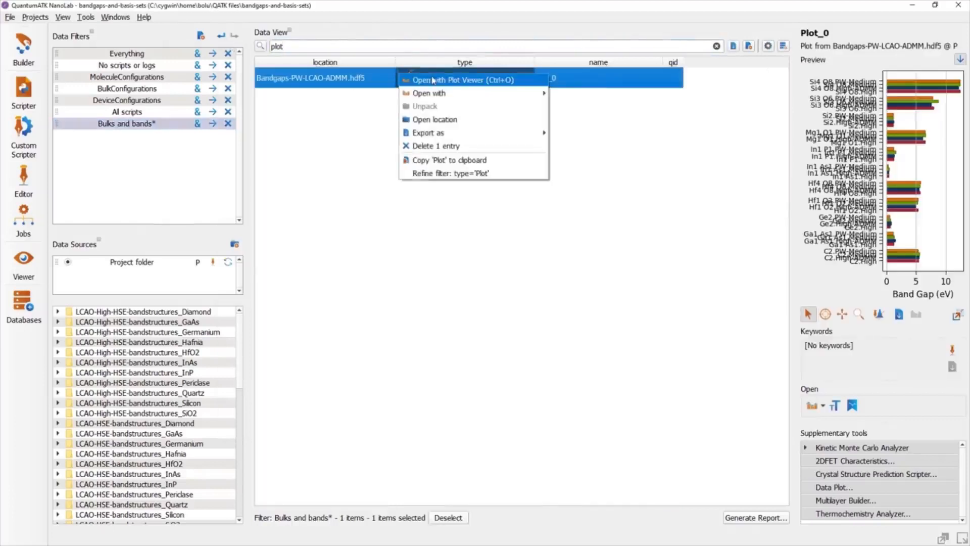
left_click(461, 79)
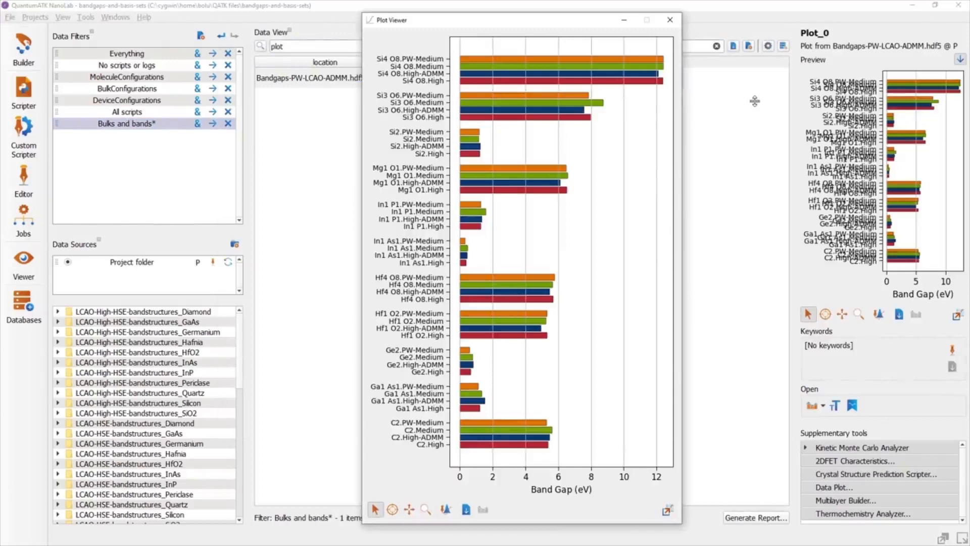
left_click(671, 20)
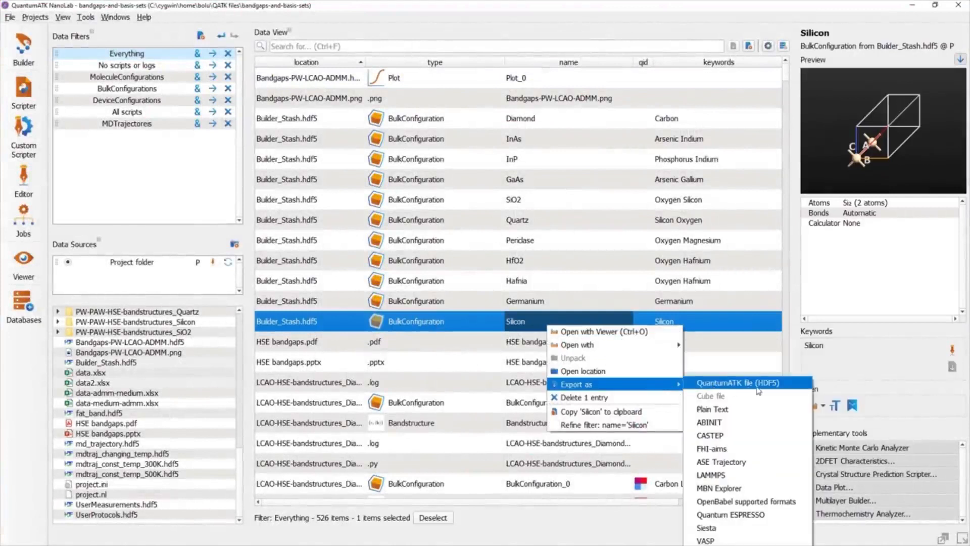
Save the Silicon bulk configuration as 'Si from stash.hdf5' and filter the view to BulkConfigurations.
left_click(737, 383)
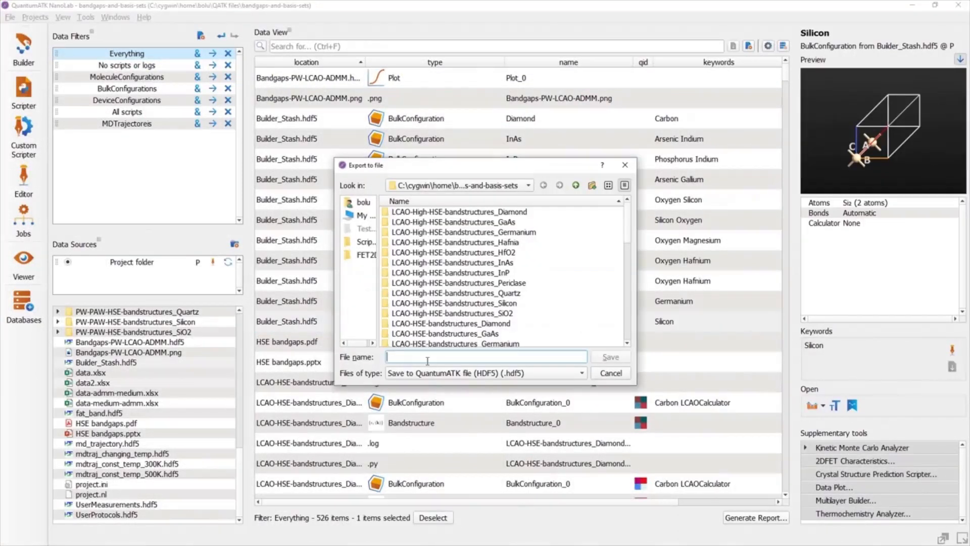
type("Si from stash")
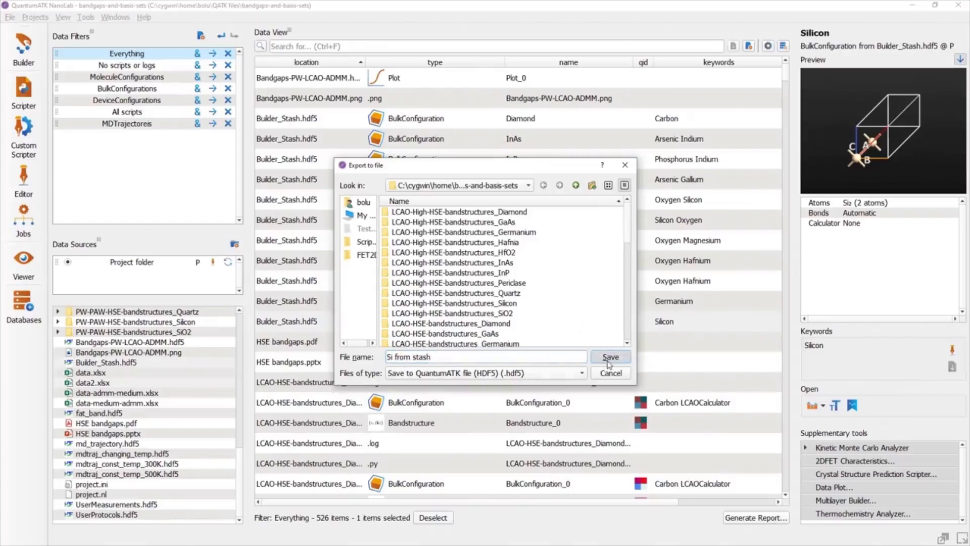
left_click(610, 357)
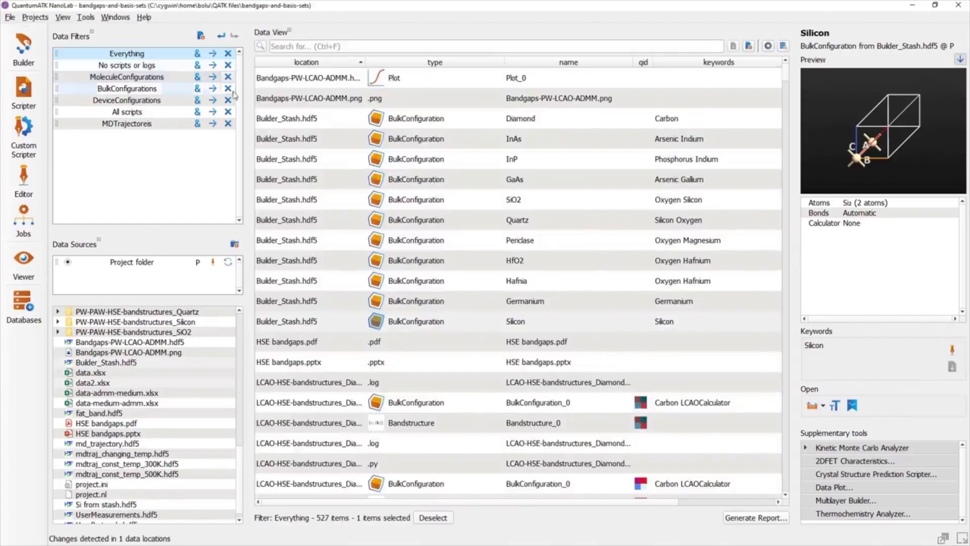
left_click(127, 89)
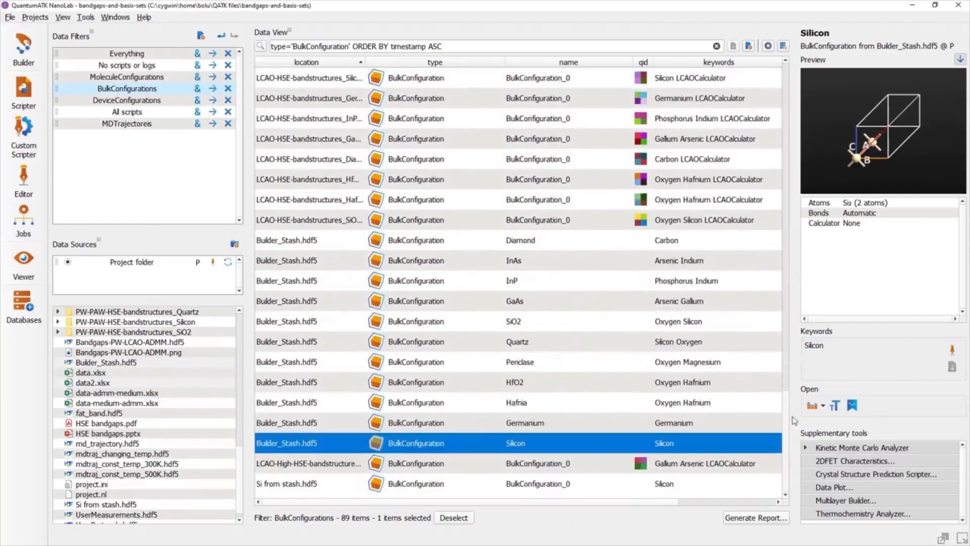
mouse_move(790, 450)
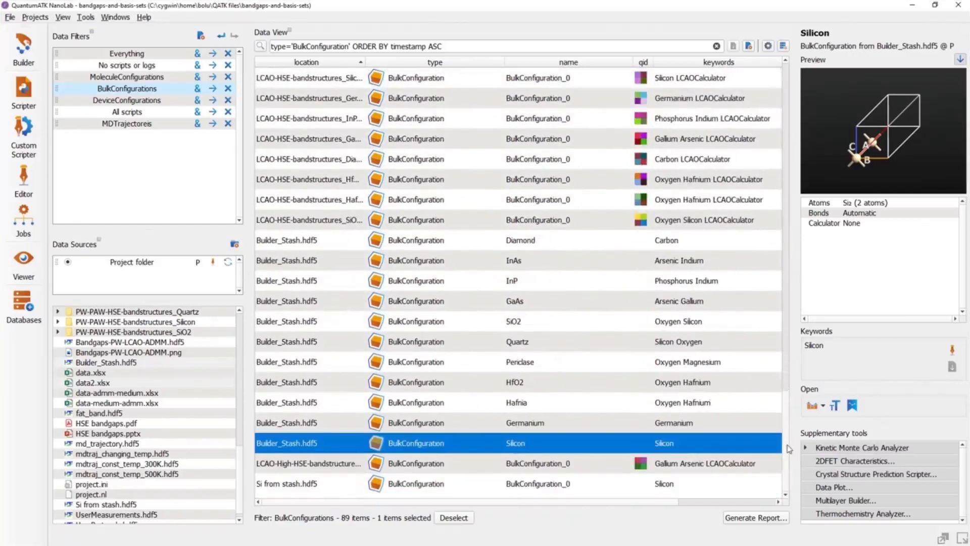